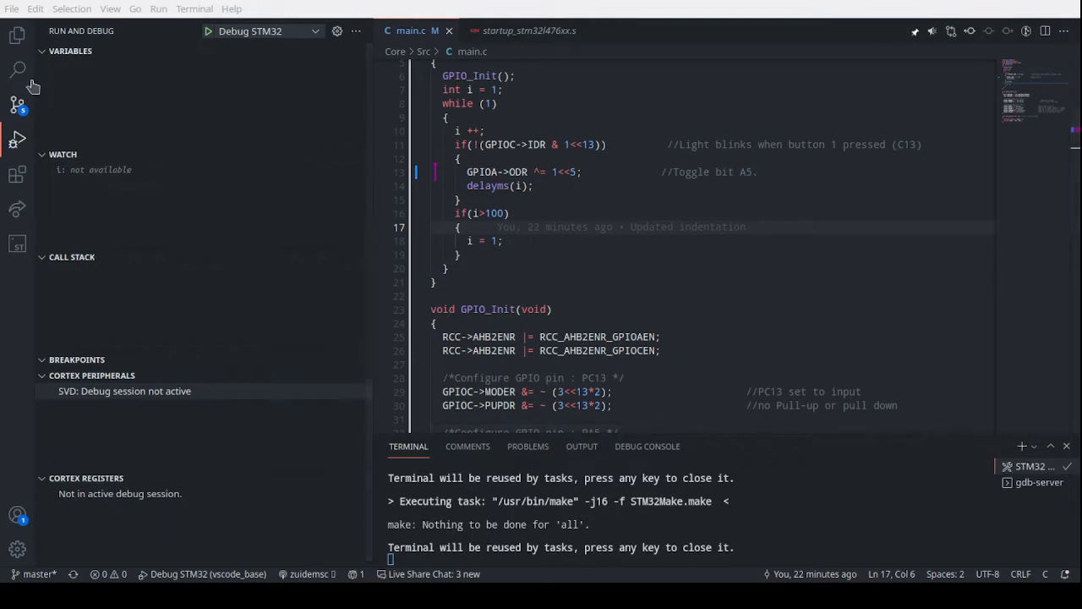
{"action": "mouse_move", "coordinate": [17, 243]}
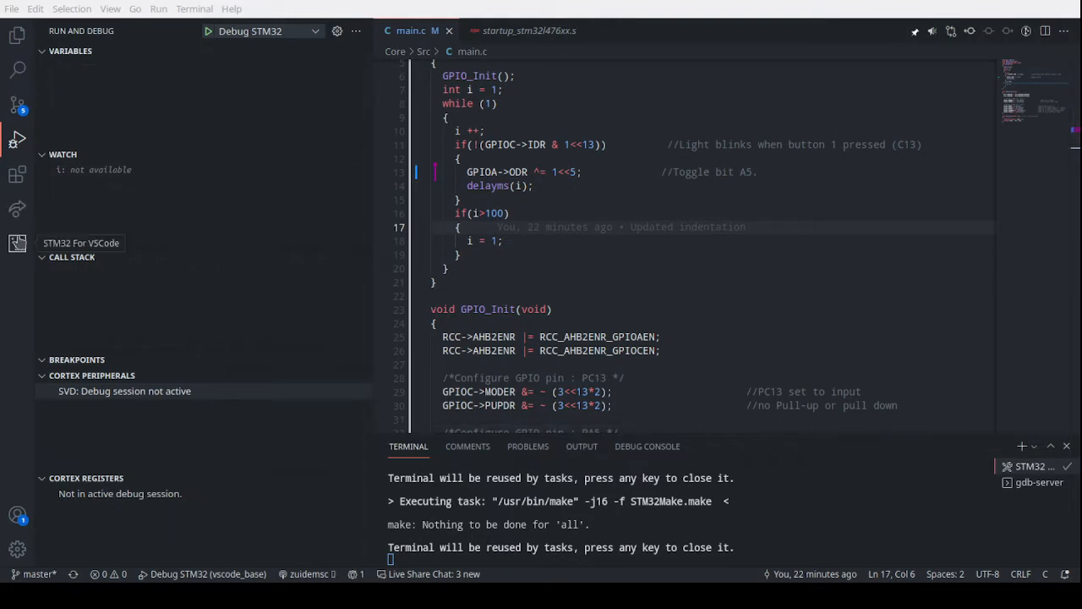
{"action": "mouse_move", "coordinate": [17, 245]}
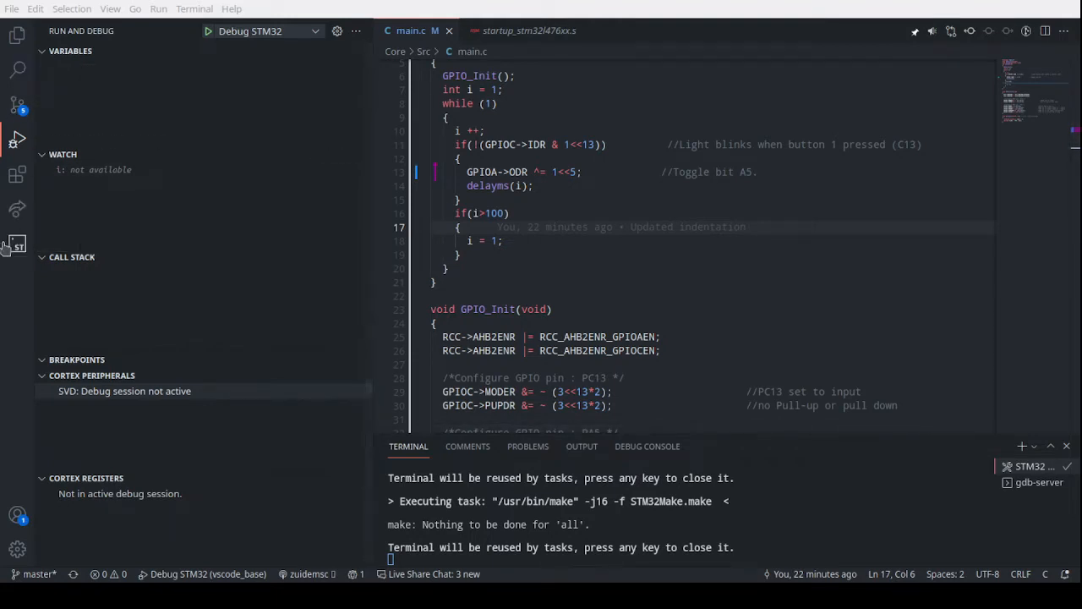
Show the STM32 for VSCode command list (Build, Clean build, Flash, Debug, Change programmer).
{"action": "left_click", "coordinate": [17, 244]}
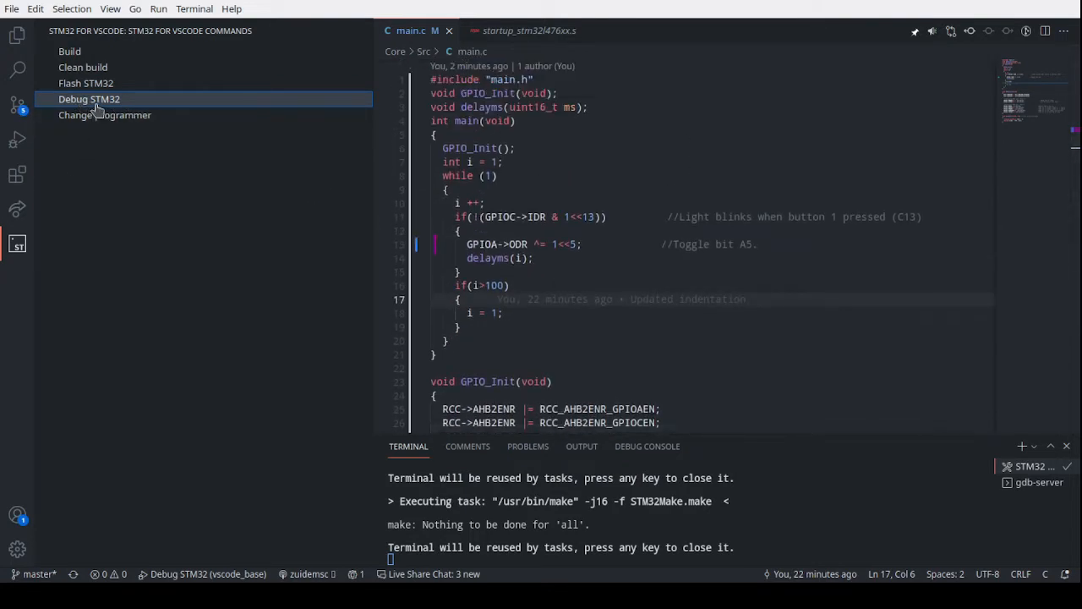
Start an STM32 debug session on the board and return to main.c.
{"action": "left_click", "coordinate": [88, 98]}
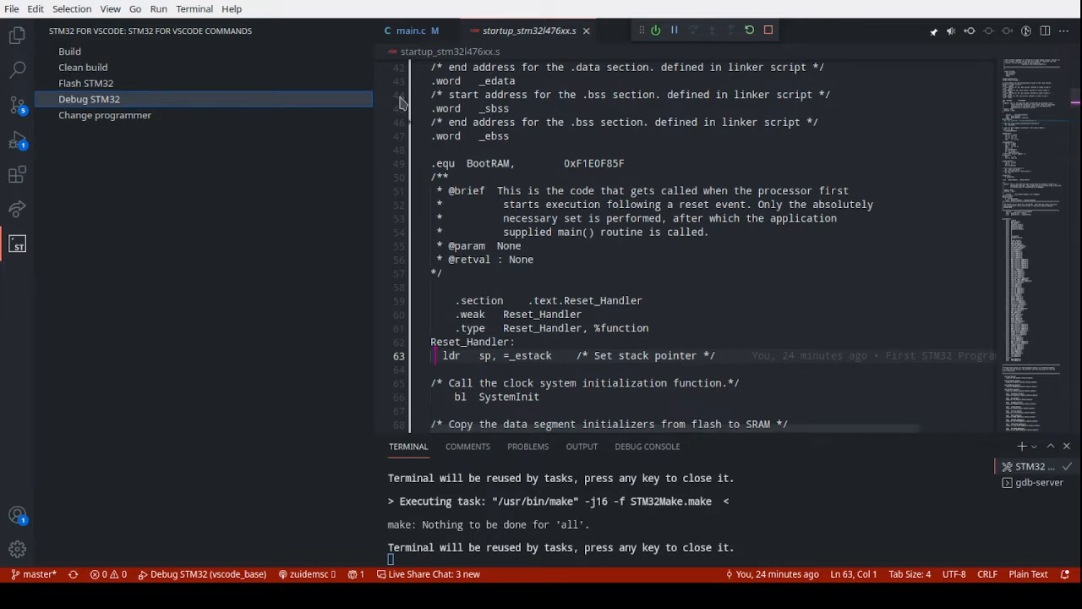
{"action": "left_click", "coordinate": [411, 31]}
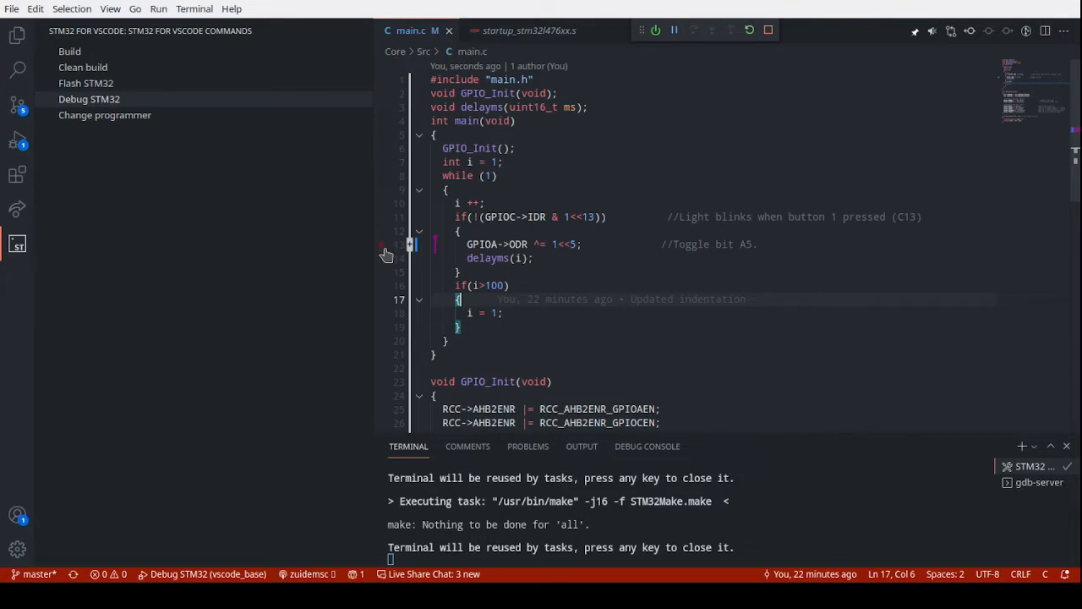
Add a breakpoint on main.c line 13 (GPIOA toggle) and view the paused state with i = 64.
{"action": "left_click", "coordinate": [383, 246]}
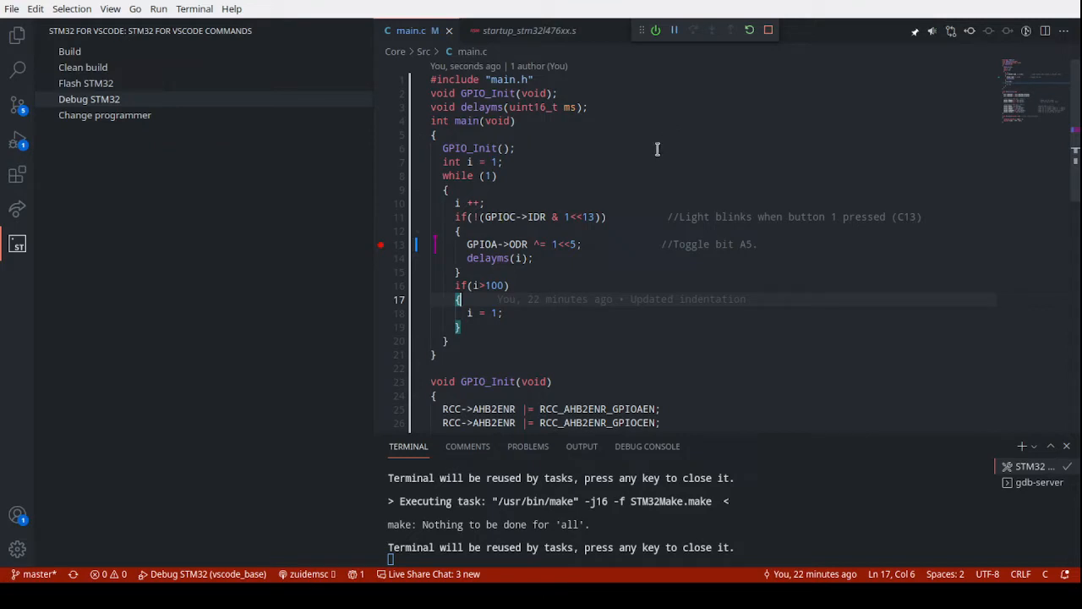
{"action": "mouse_move", "coordinate": [657, 149]}
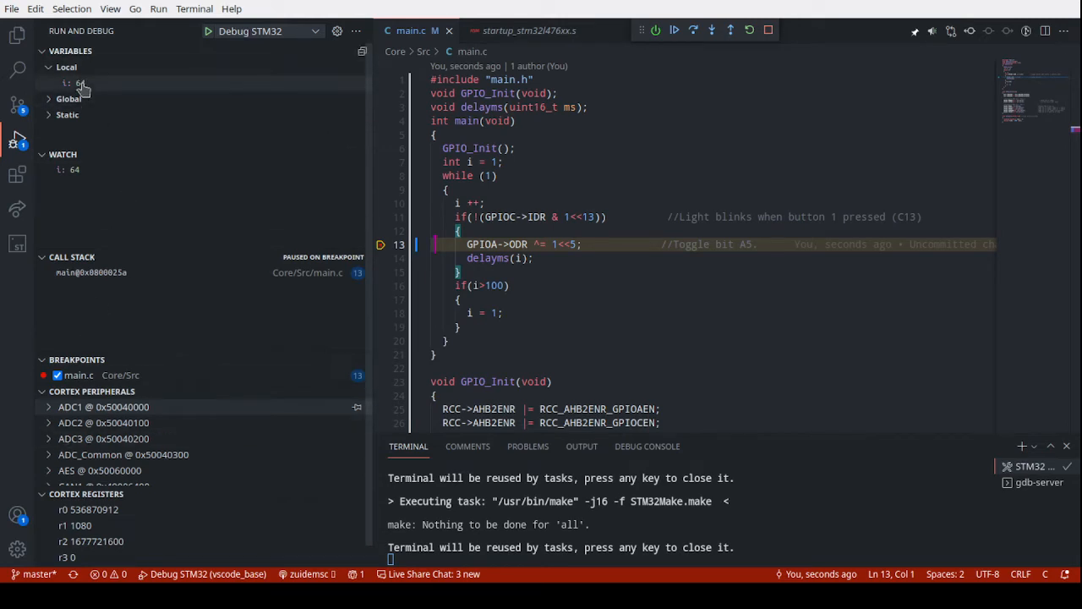
{"action": "left_click", "coordinate": [76, 83]}
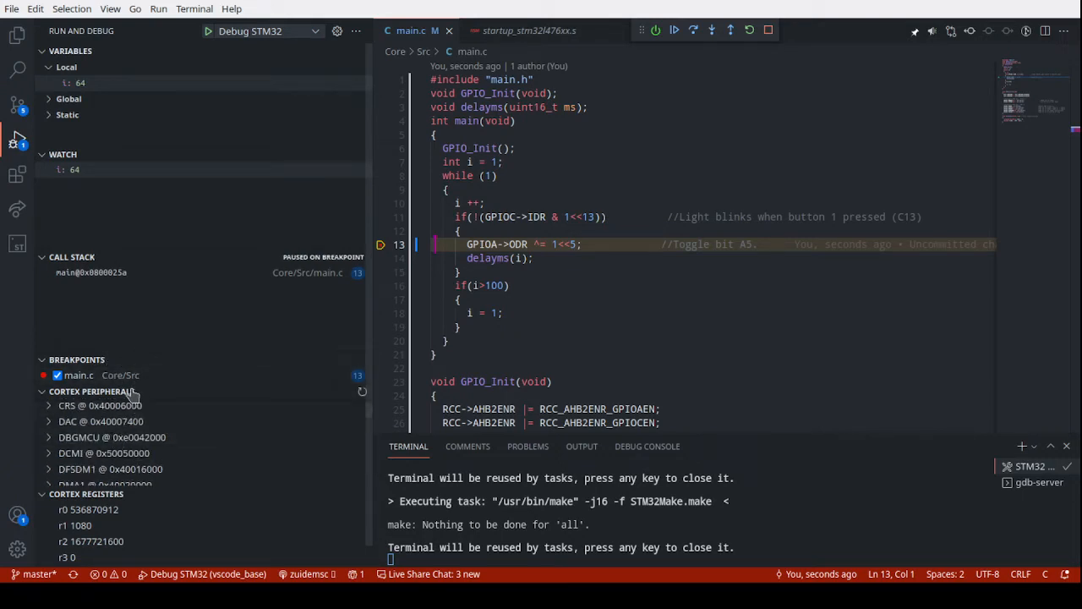
{"action": "left_click", "coordinate": [92, 391]}
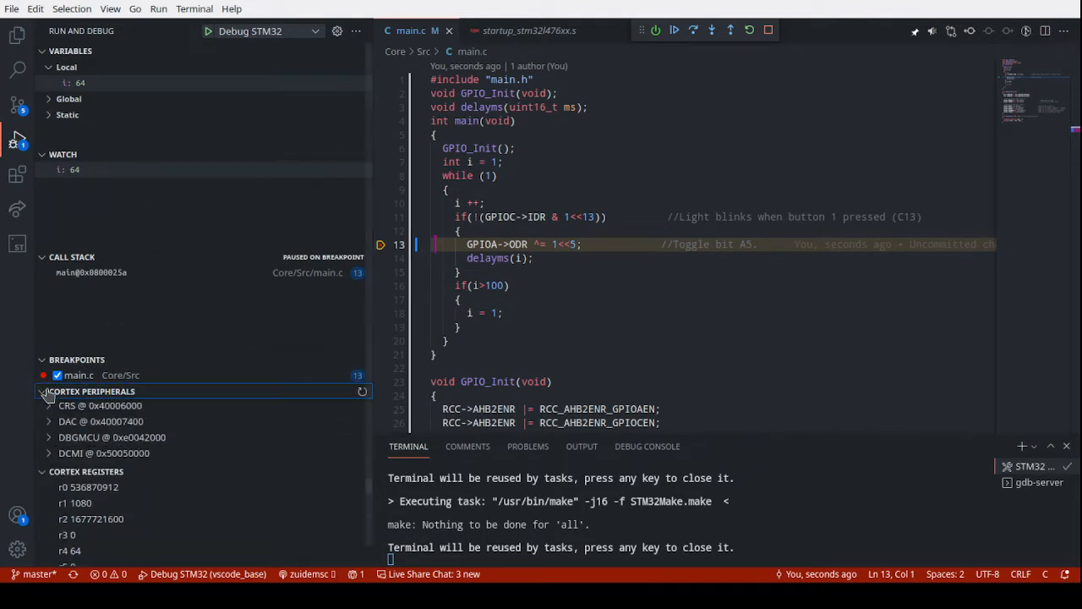
Expand the GPIO port registers under Cortex Peripherals and attempt to edit a register field value.
{"action": "left_click", "coordinate": [48, 404]}
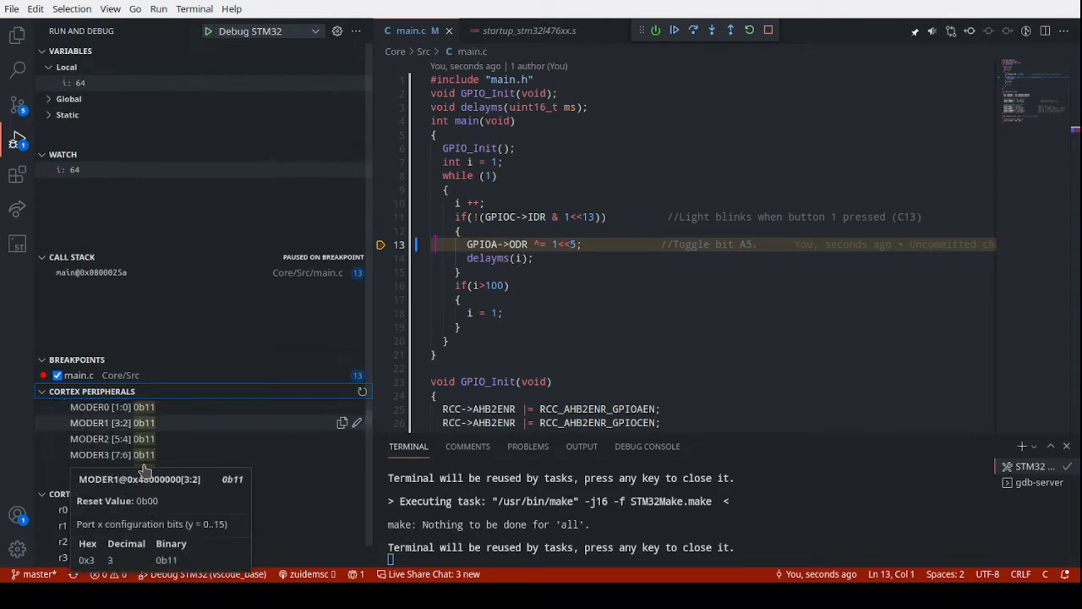
{"action": "scroll", "scroll_direction": "down", "scroll_amount": 3}
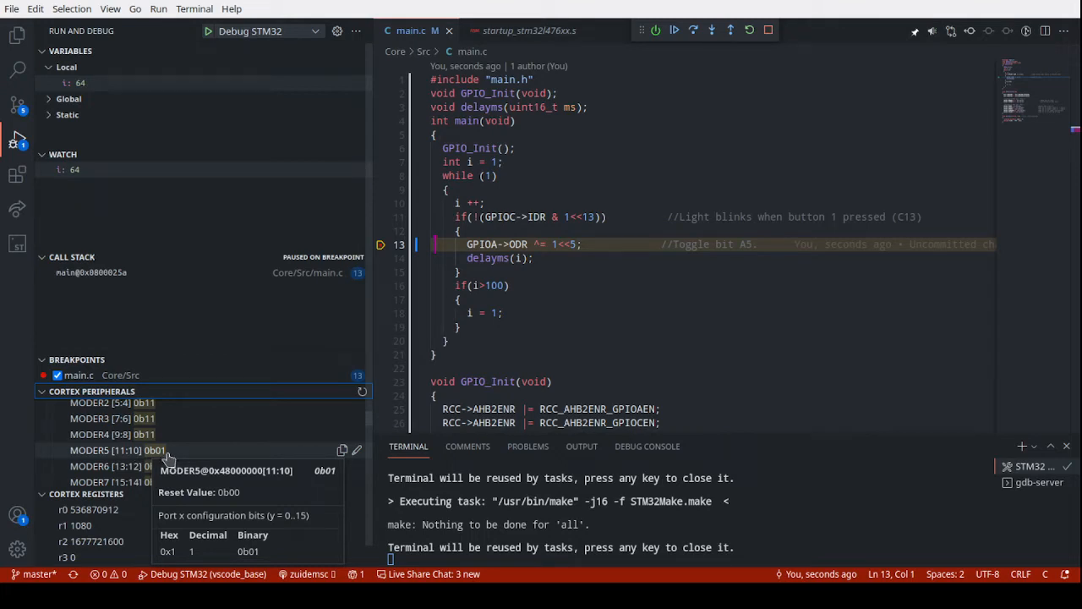
{"action": "left_click", "coordinate": [355, 450]}
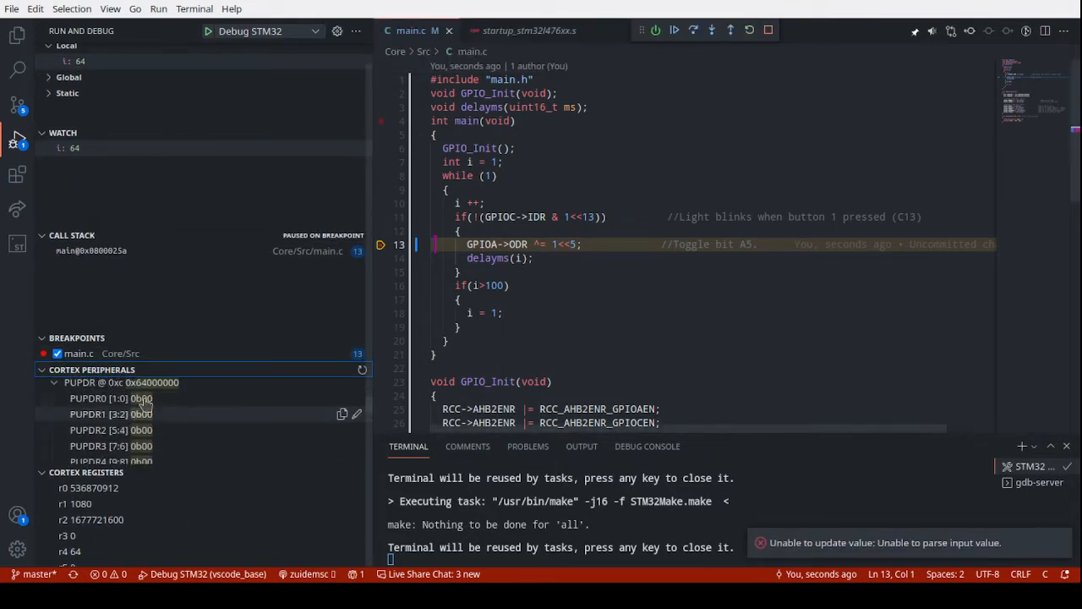
{"action": "scroll", "scroll_direction": "down", "scroll_amount": 3}
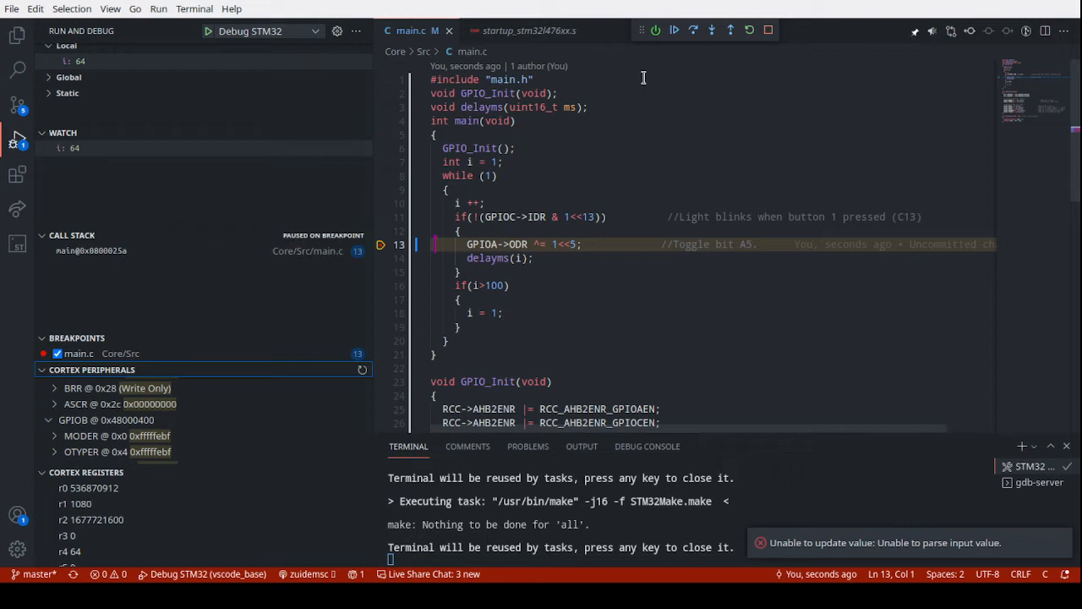
{"action": "mouse_move", "coordinate": [629, 257]}
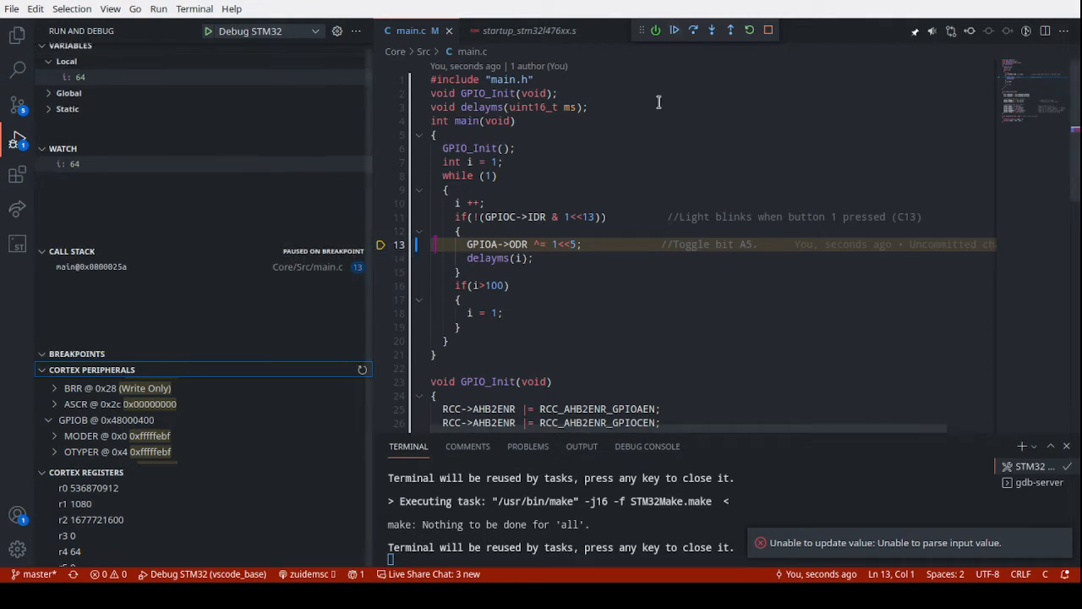
Resume the program and manually pause it at the i > 100 check with i = 65.
{"action": "left_click", "coordinate": [656, 30]}
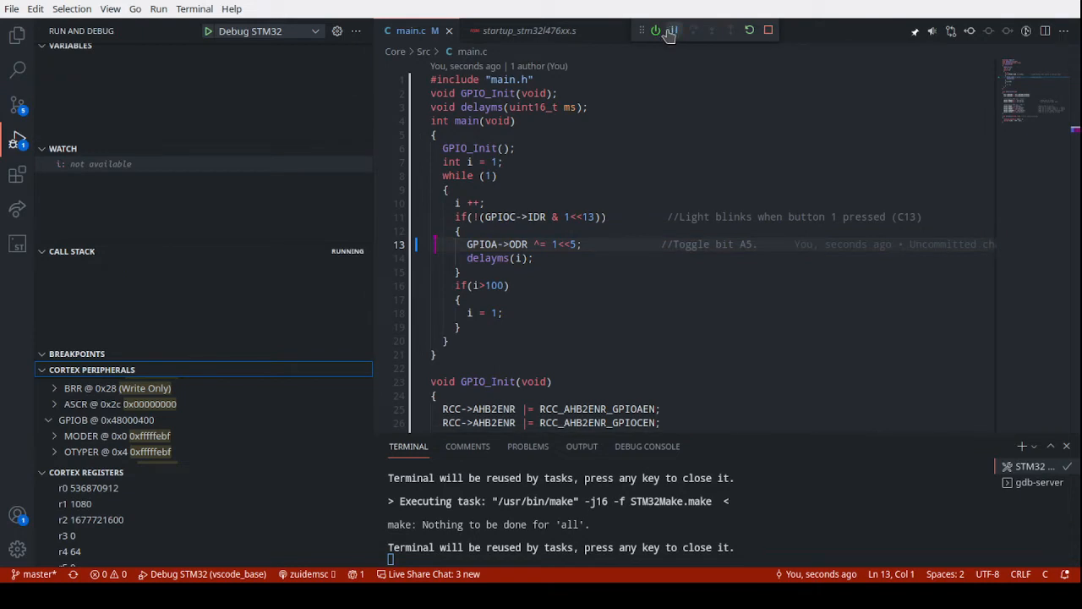
{"action": "left_click", "coordinate": [672, 31]}
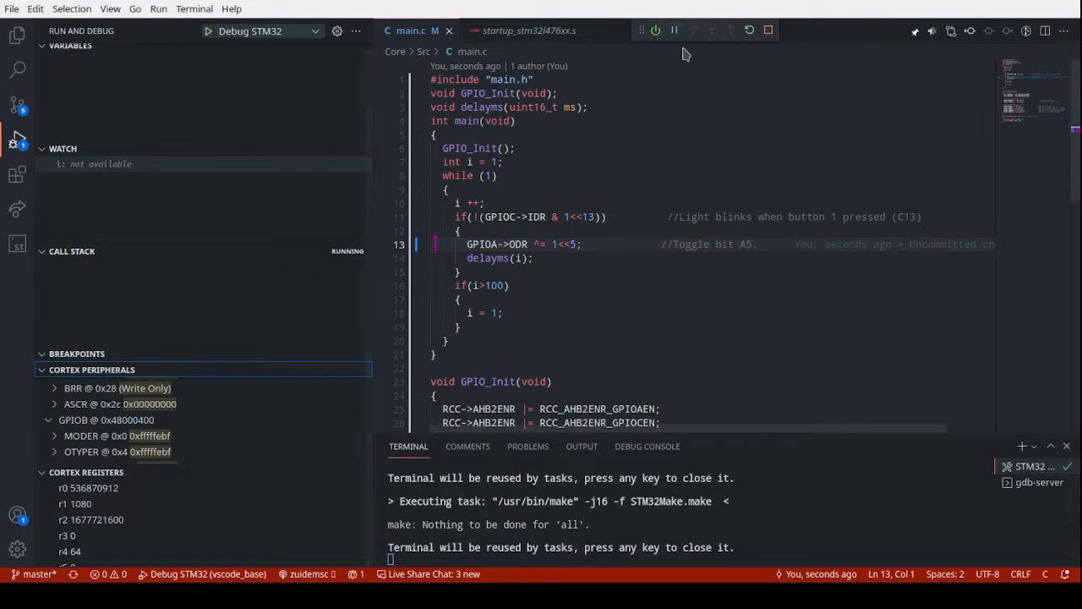
{"action": "left_click", "coordinate": [673, 30]}
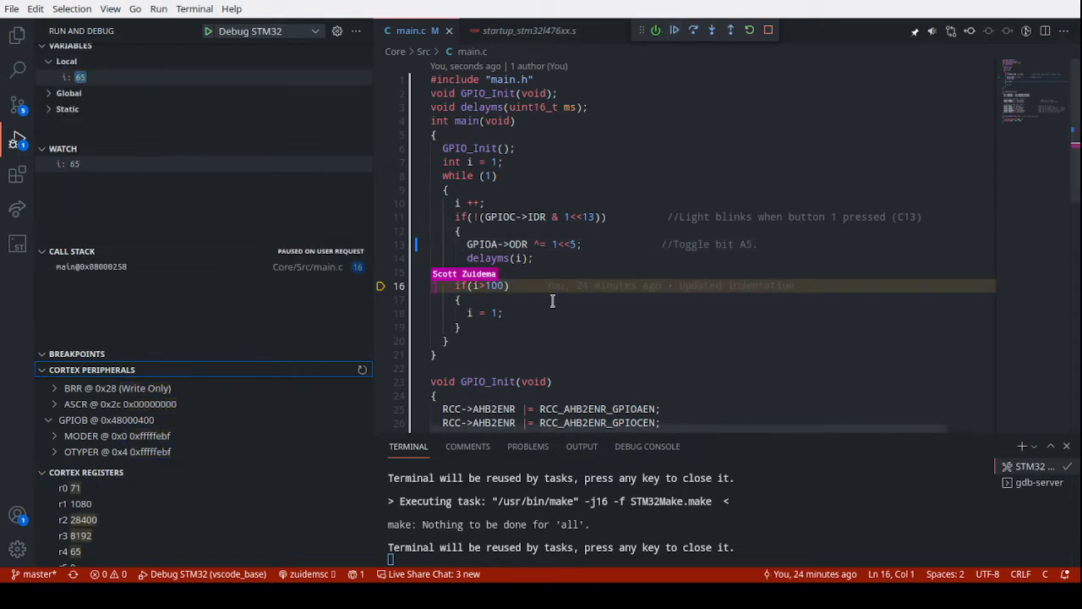
{"action": "mouse_move", "coordinate": [815, 178]}
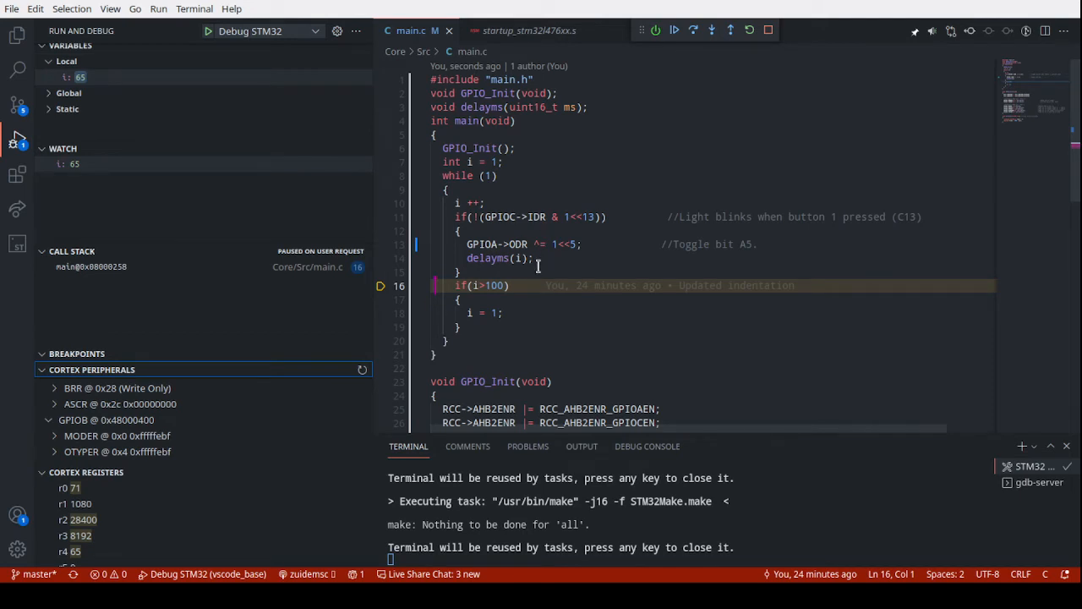
{"action": "mouse_move", "coordinate": [616, 284]}
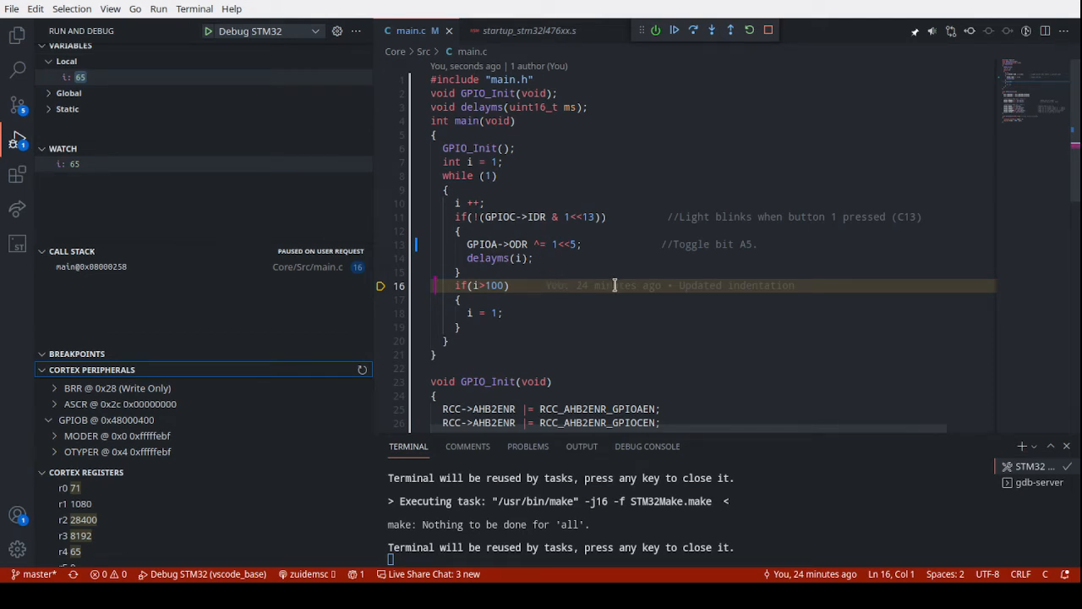
{"action": "mouse_move", "coordinate": [723, 284]}
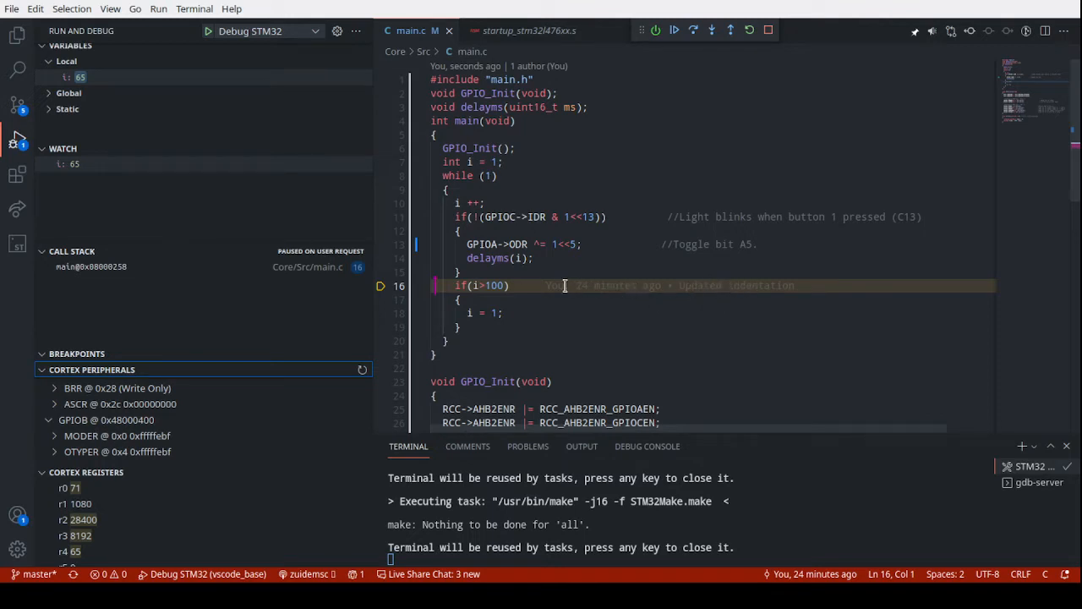
{"action": "mouse_move", "coordinate": [666, 281]}
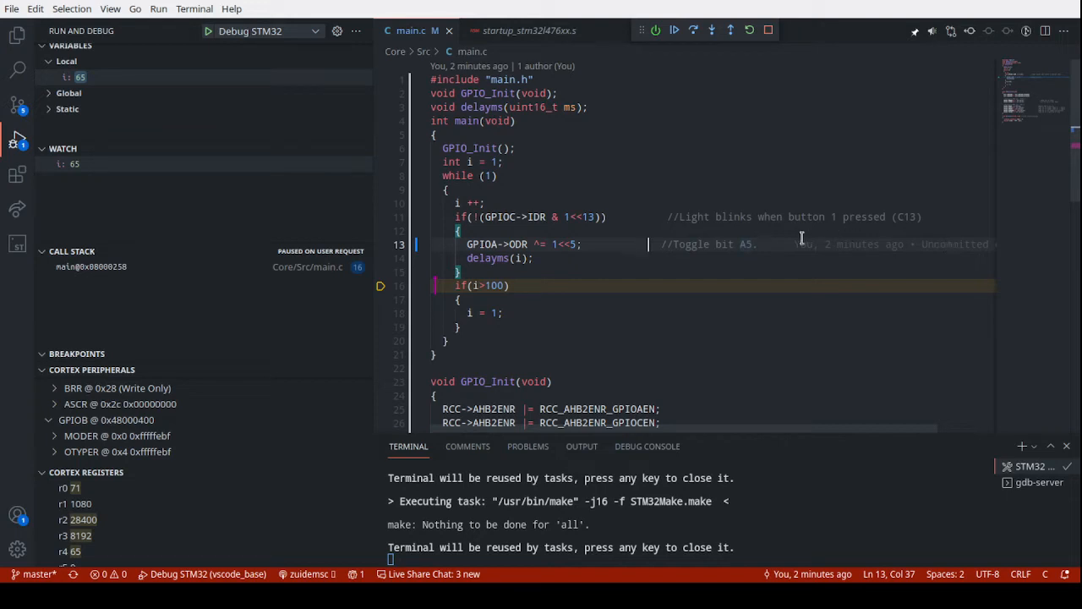
{"action": "mouse_move", "coordinate": [668, 243]}
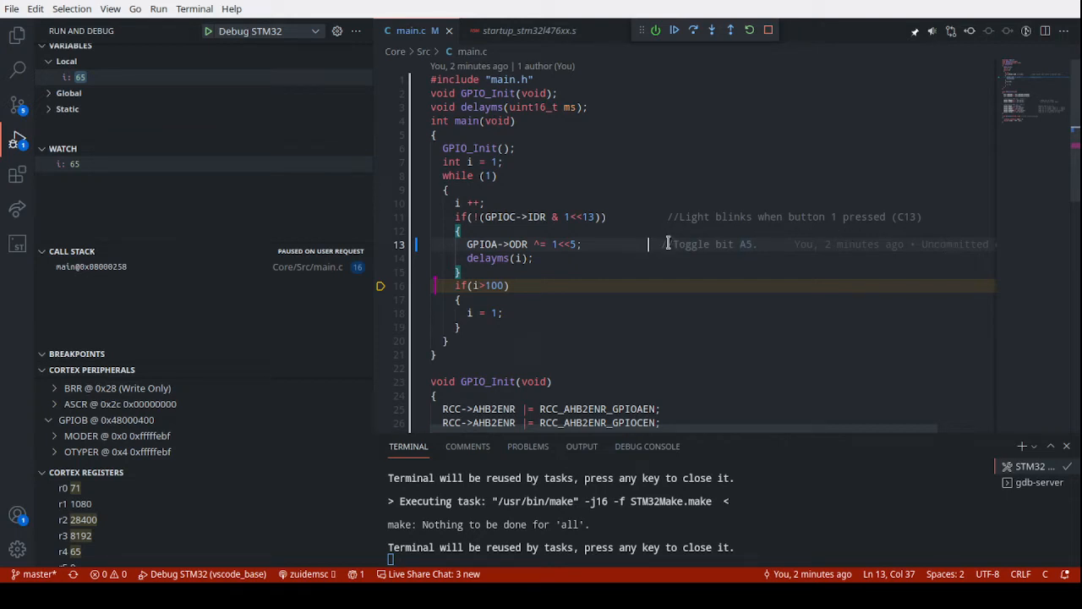
{"action": "mouse_move", "coordinate": [639, 80]}
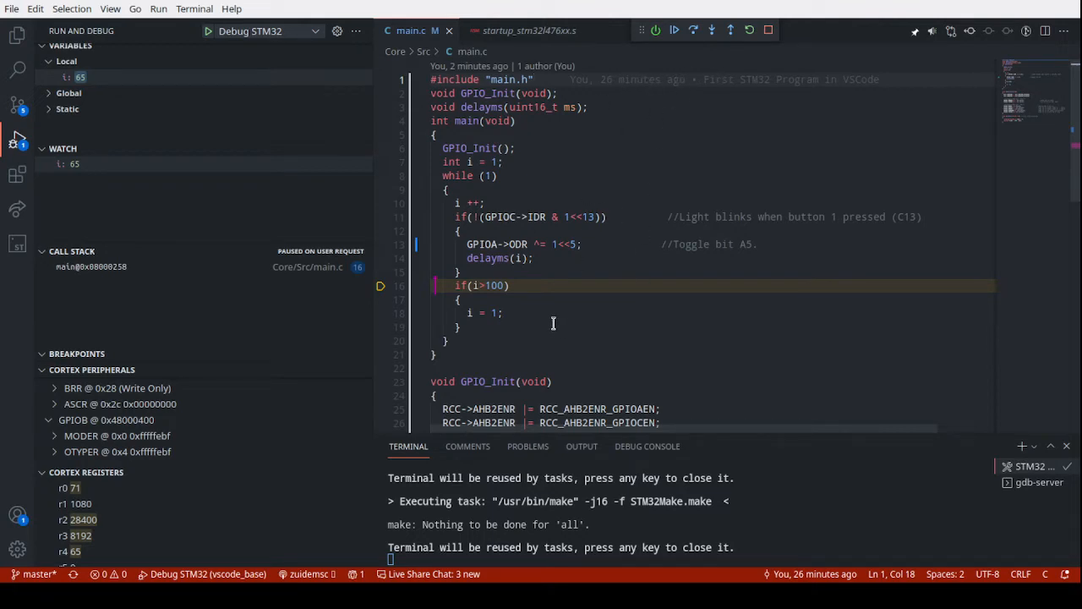
Show Source Control with five modified files and main.c's commit history.
{"action": "left_click", "coordinate": [18, 105]}
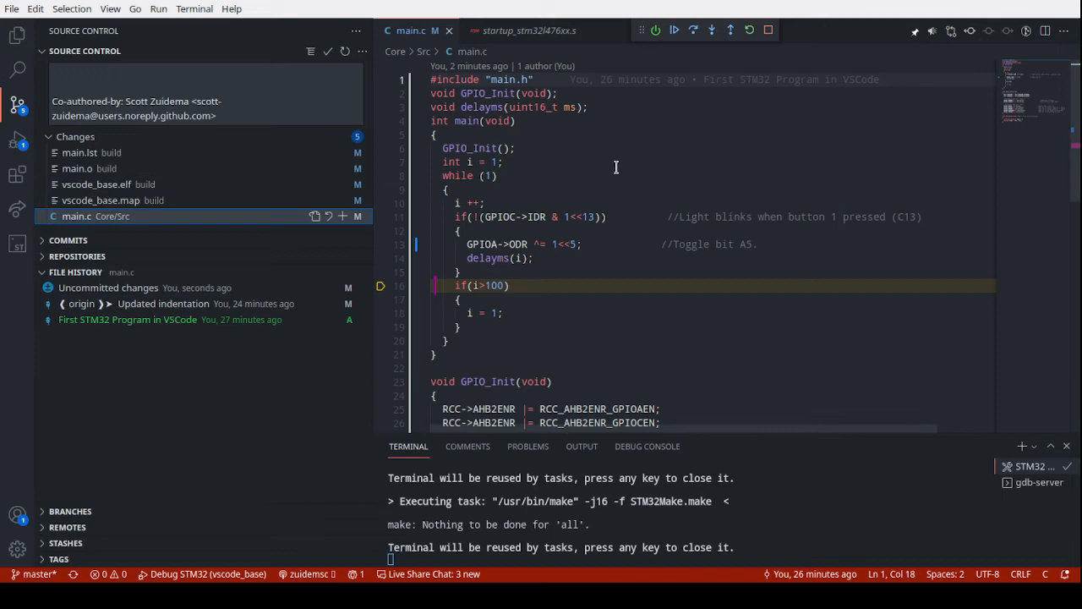
{"action": "mouse_move", "coordinate": [572, 294]}
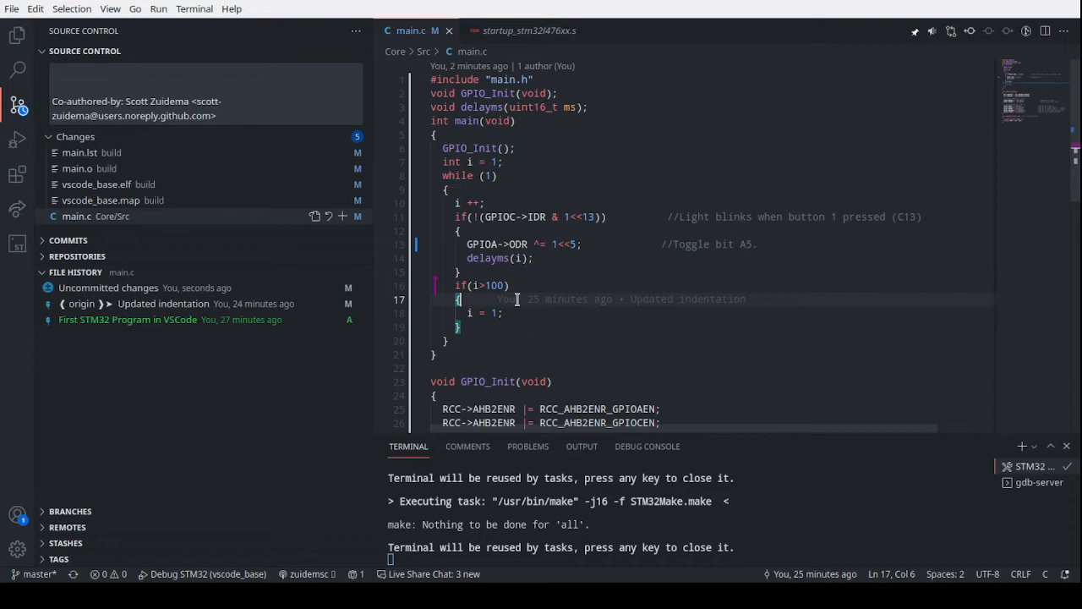
{"action": "mouse_move", "coordinate": [516, 300]}
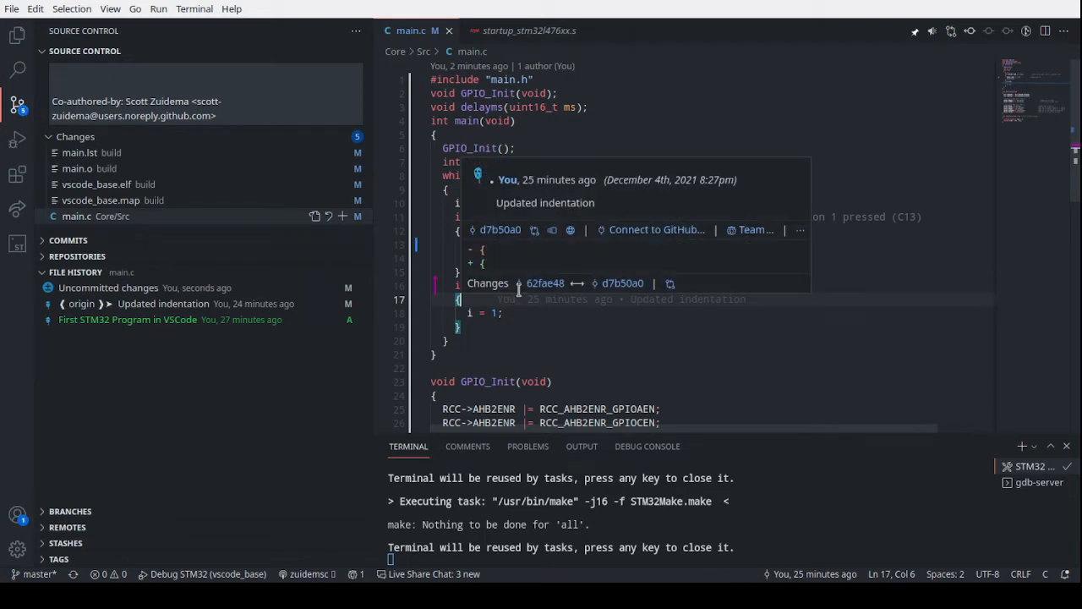
{"action": "mouse_move", "coordinate": [487, 254]}
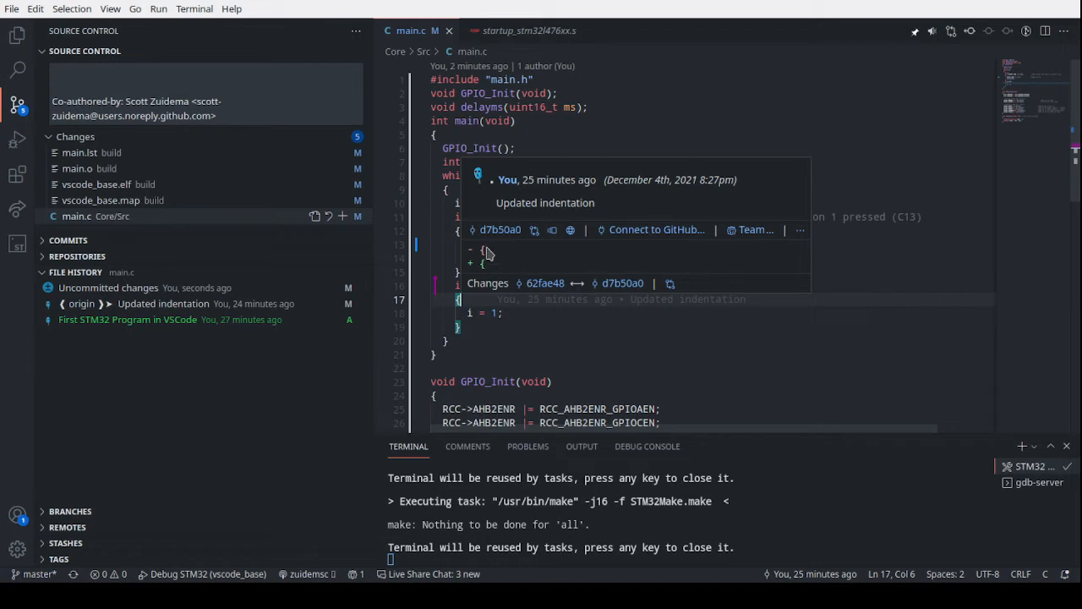
{"action": "mouse_move", "coordinate": [494, 264]}
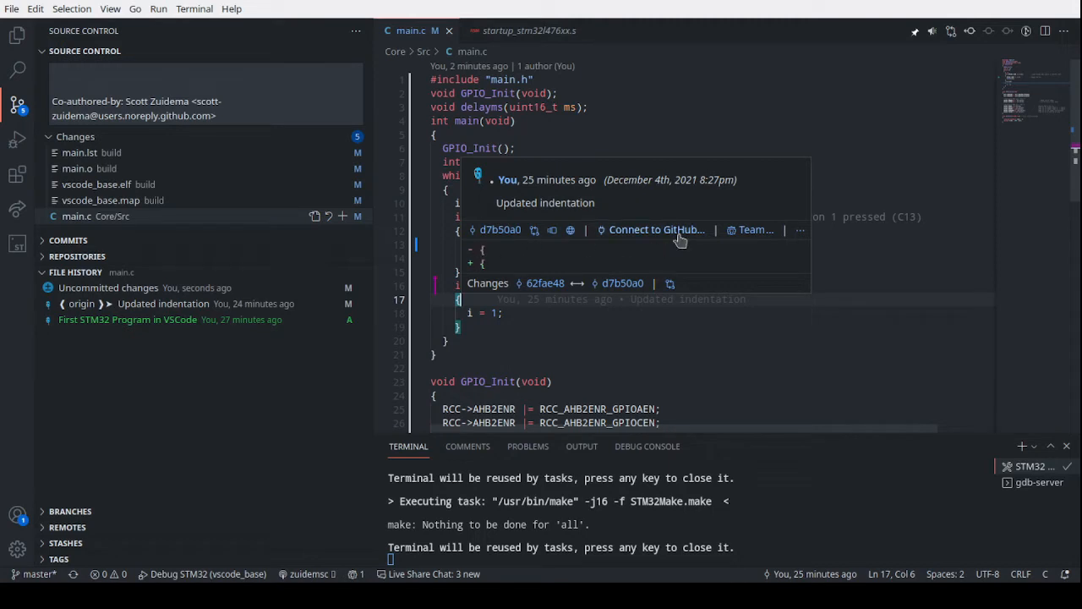
{"action": "mouse_move", "coordinate": [521, 235]}
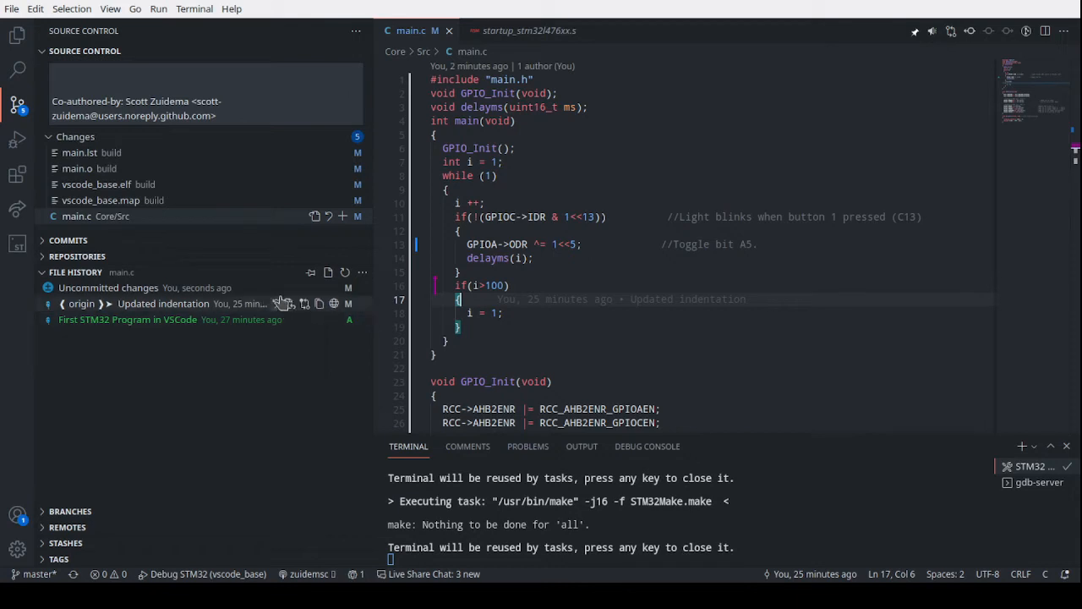
{"action": "mouse_move", "coordinate": [194, 348]}
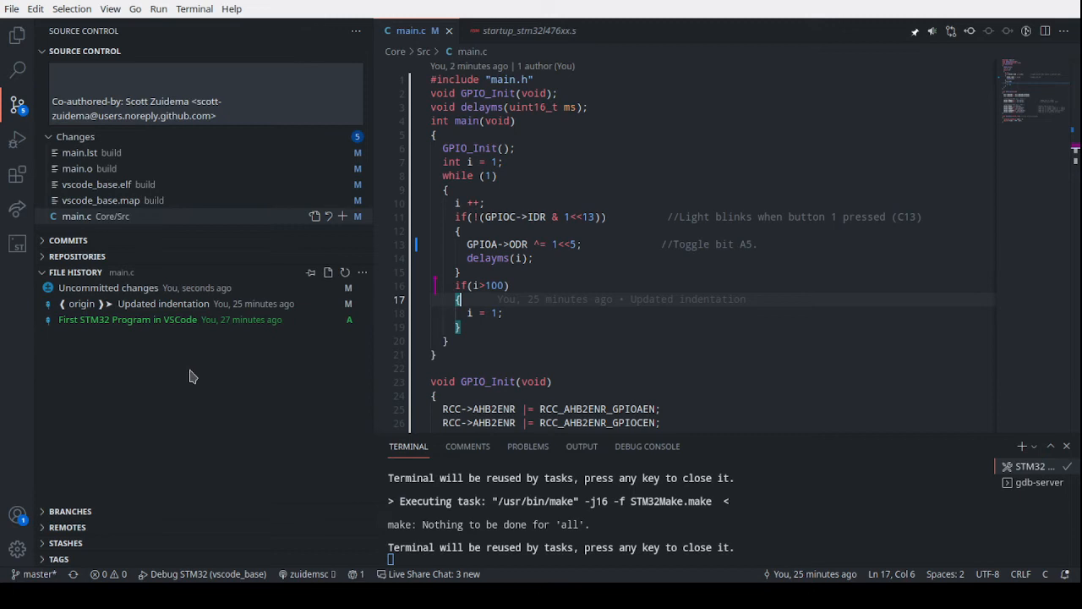
{"action": "mouse_move", "coordinate": [240, 304]}
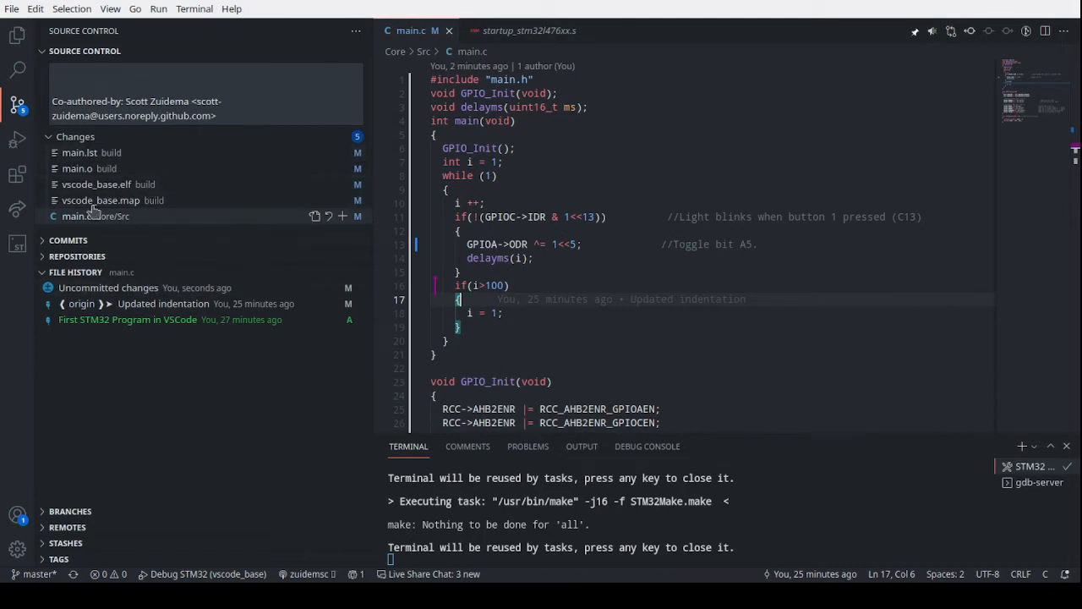
{"action": "mouse_move", "coordinate": [162, 305]}
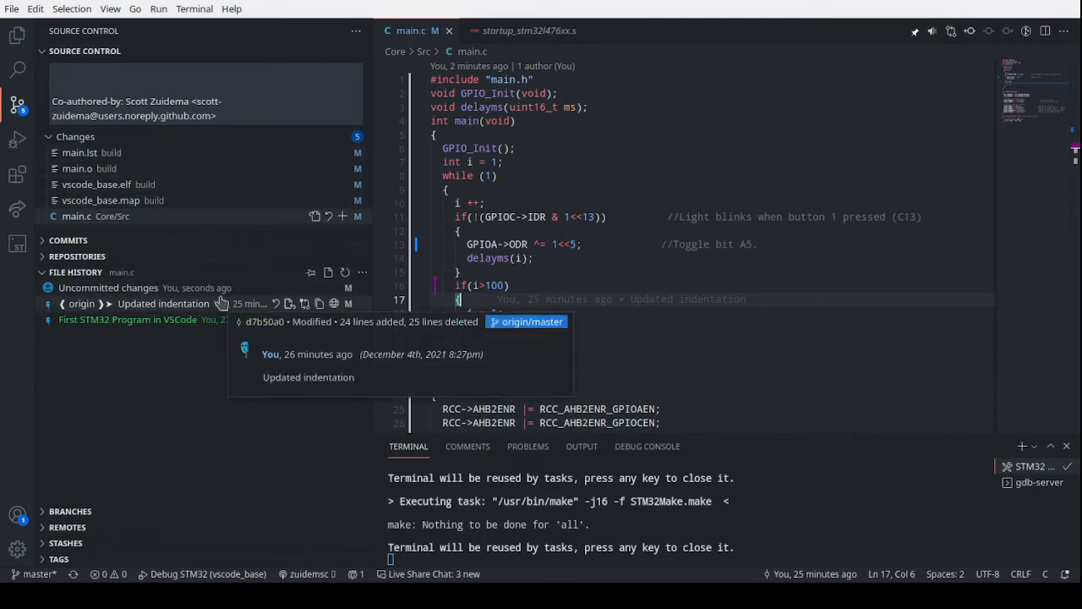
{"action": "mouse_move", "coordinate": [118, 439]}
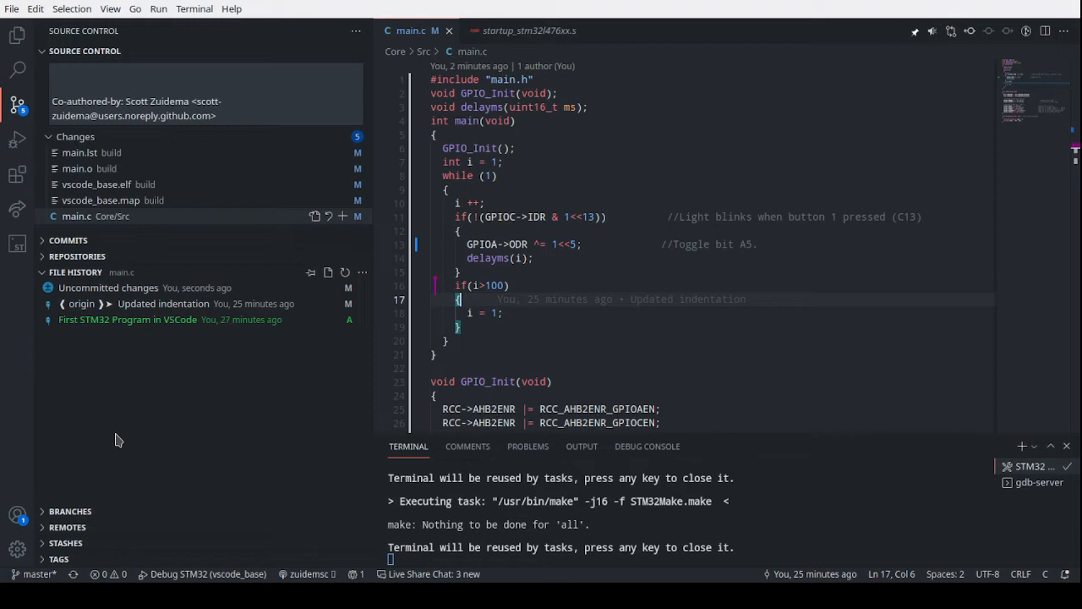
{"action": "mouse_move", "coordinate": [186, 572]}
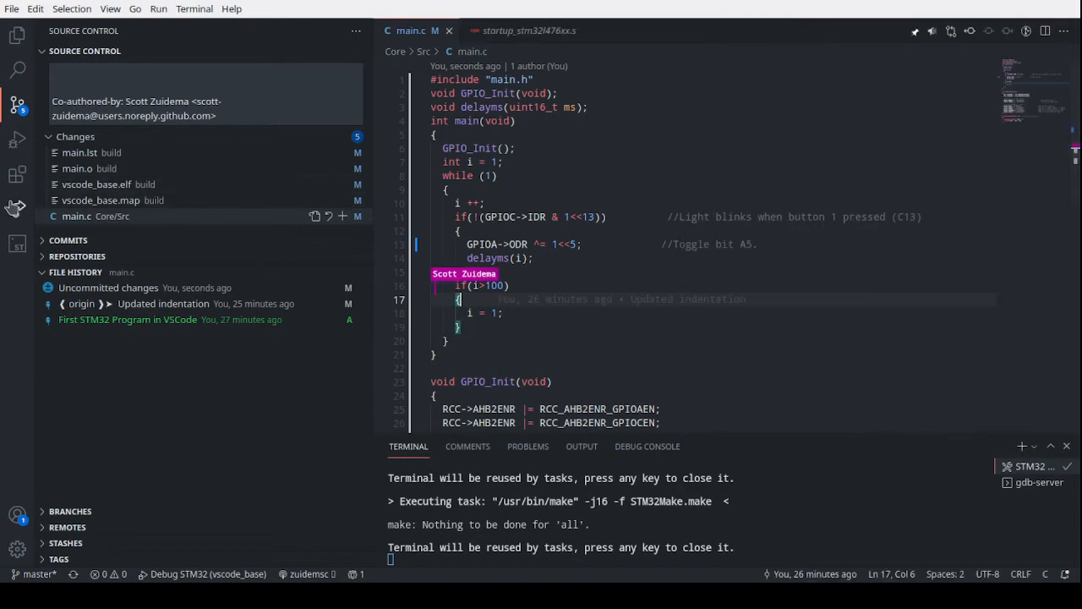
Show Live Share Session Details with one participant and gdb-server and STM32 build shared read-only.
{"action": "left_click", "coordinate": [17, 208]}
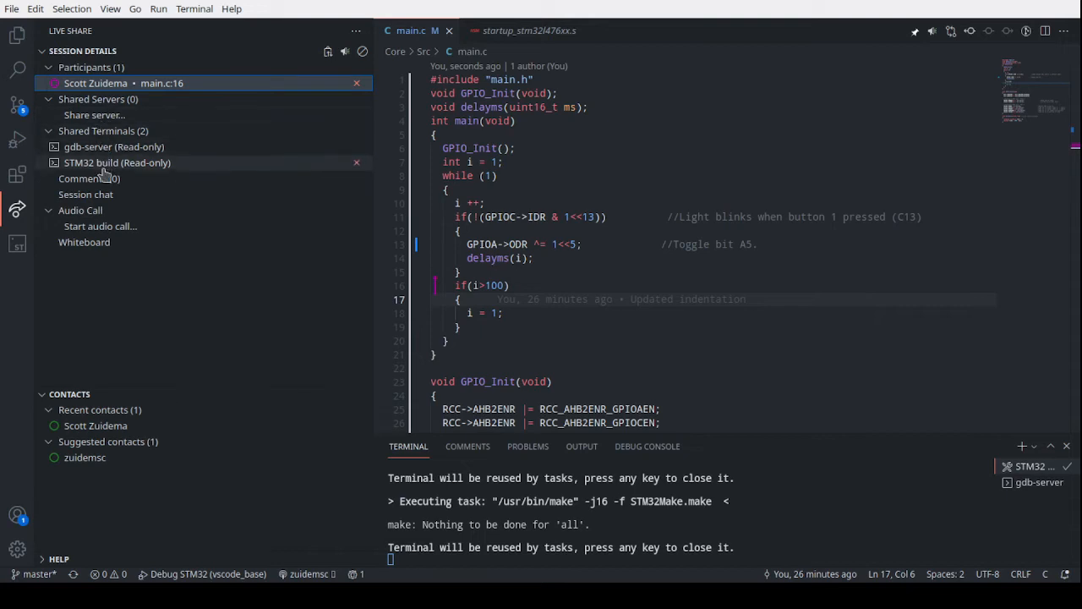
{"action": "mouse_move", "coordinate": [85, 241]}
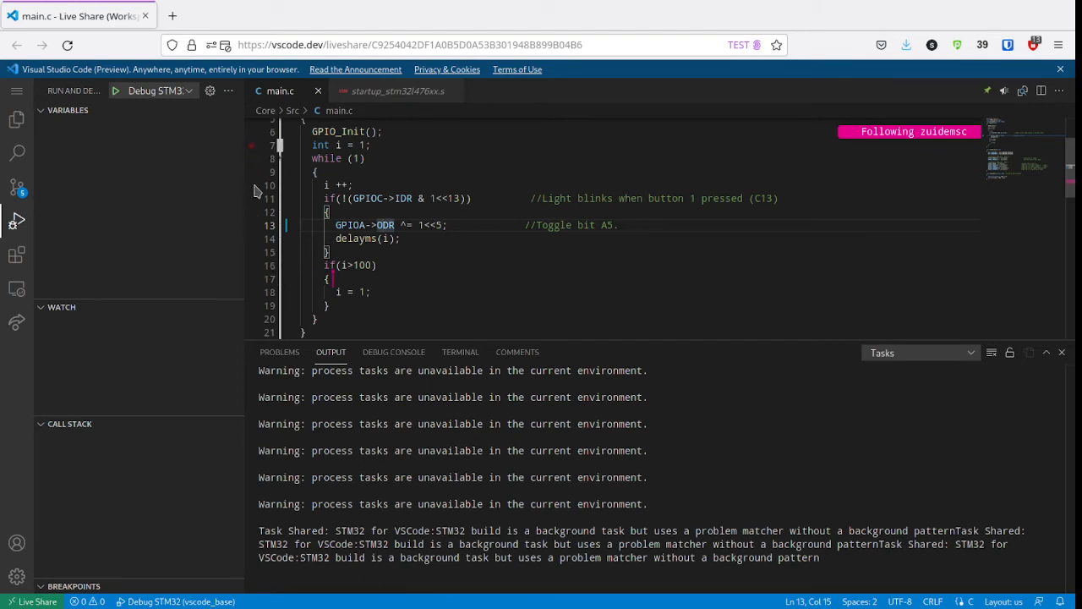
{"action": "mouse_move", "coordinate": [105, 134]}
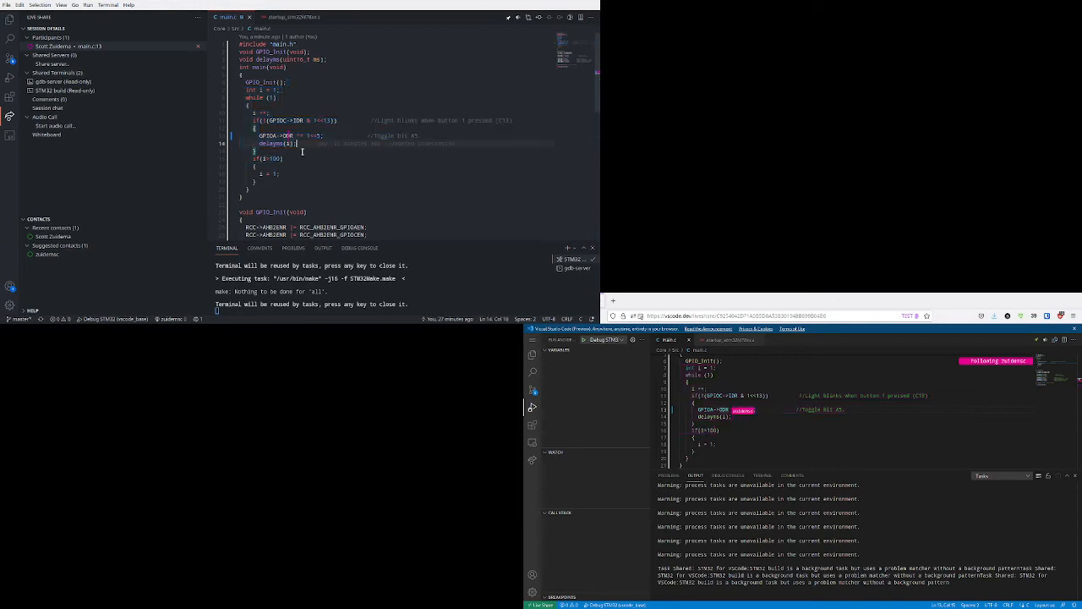
Select around the if (i>100) line where the //test comments are added.
{"action": "left_click_drag", "start_coordinate": [262, 120], "coordinate": [296, 144]}
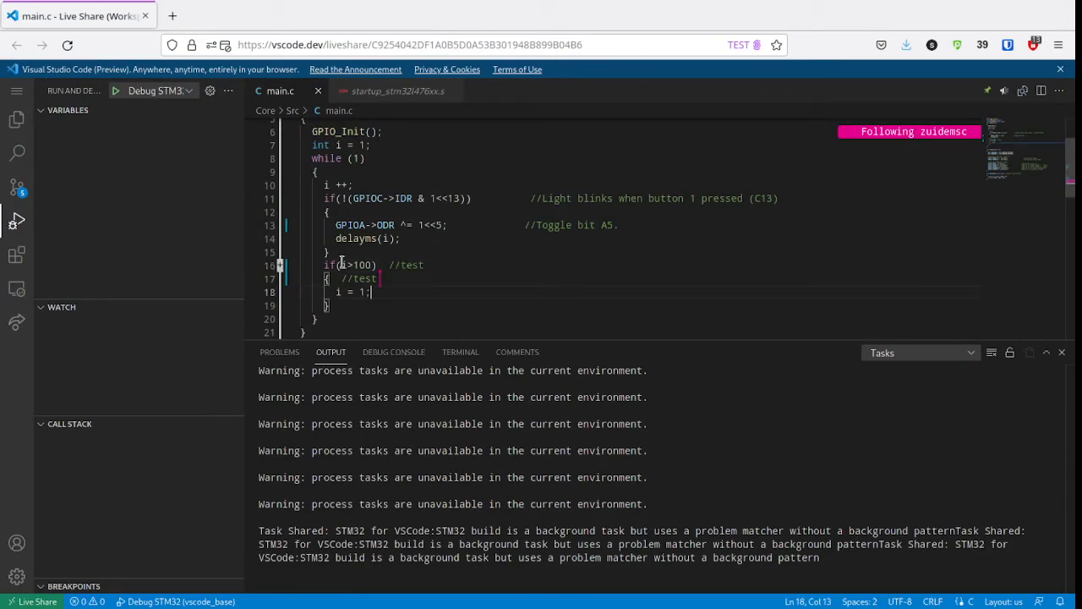
Post a comment thread on line 16 saying "Your code likely gets stuck here." and collapse it.
{"action": "double_click", "coordinate": [404, 263]}
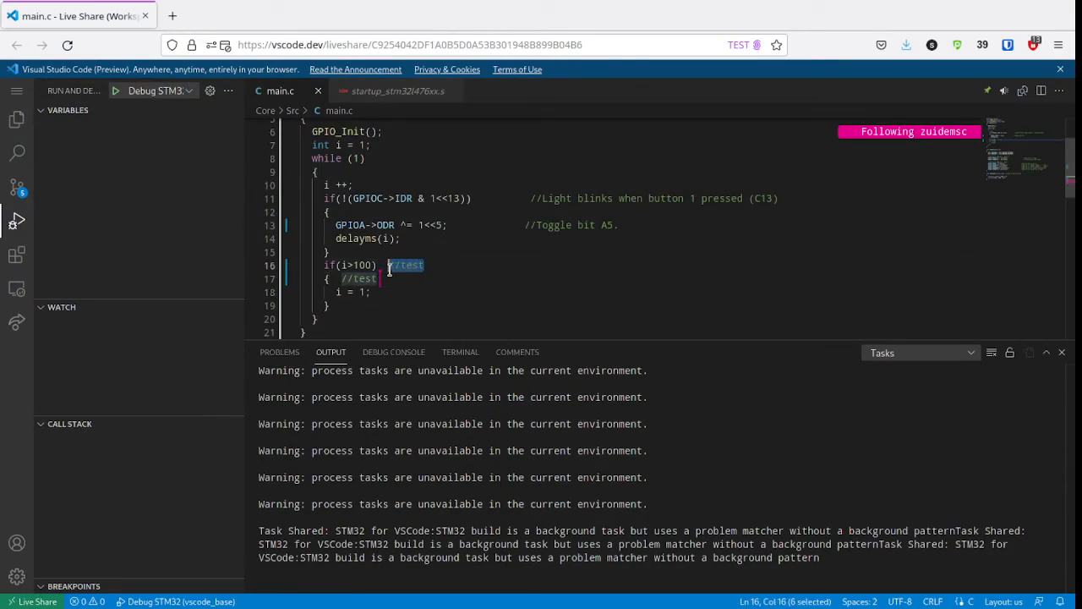
{"action": "left_click", "coordinate": [280, 266]}
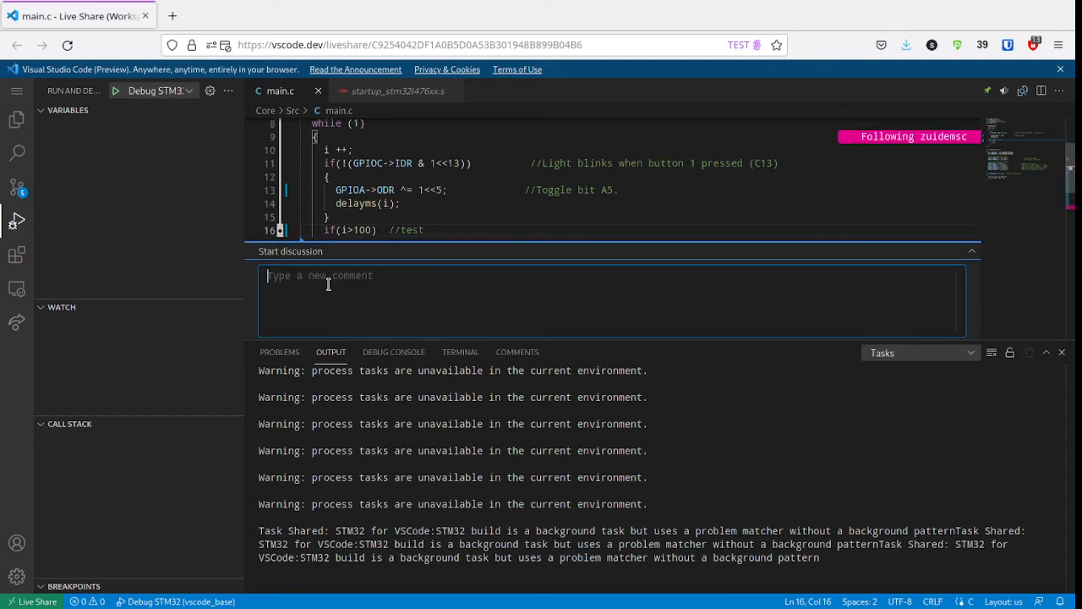
{"action": "type", "text": "Hey"}
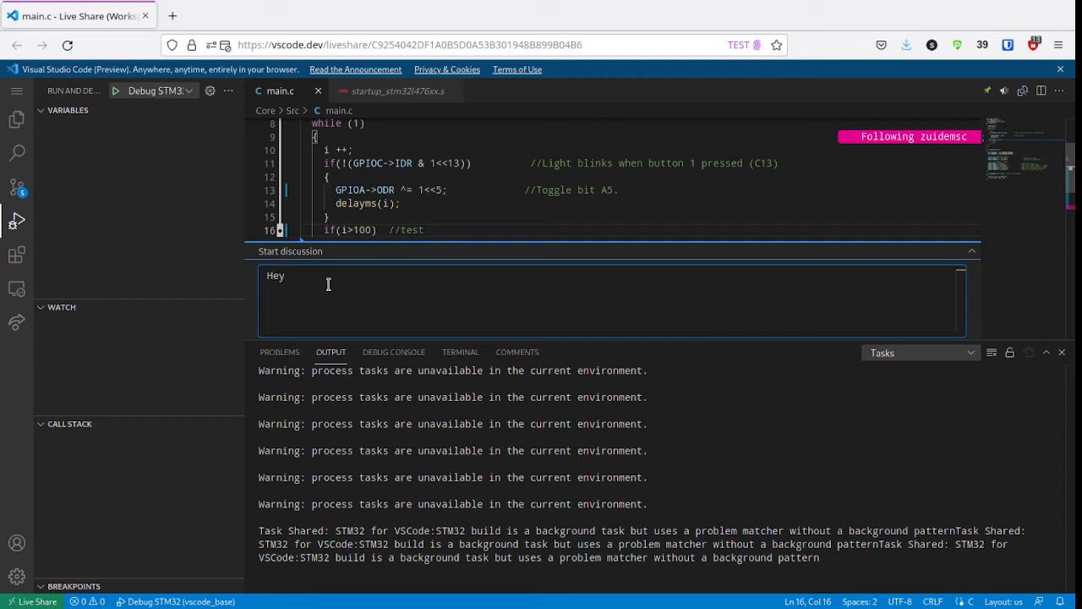
{"action": "type", "text": "Your code likely gets stu"}
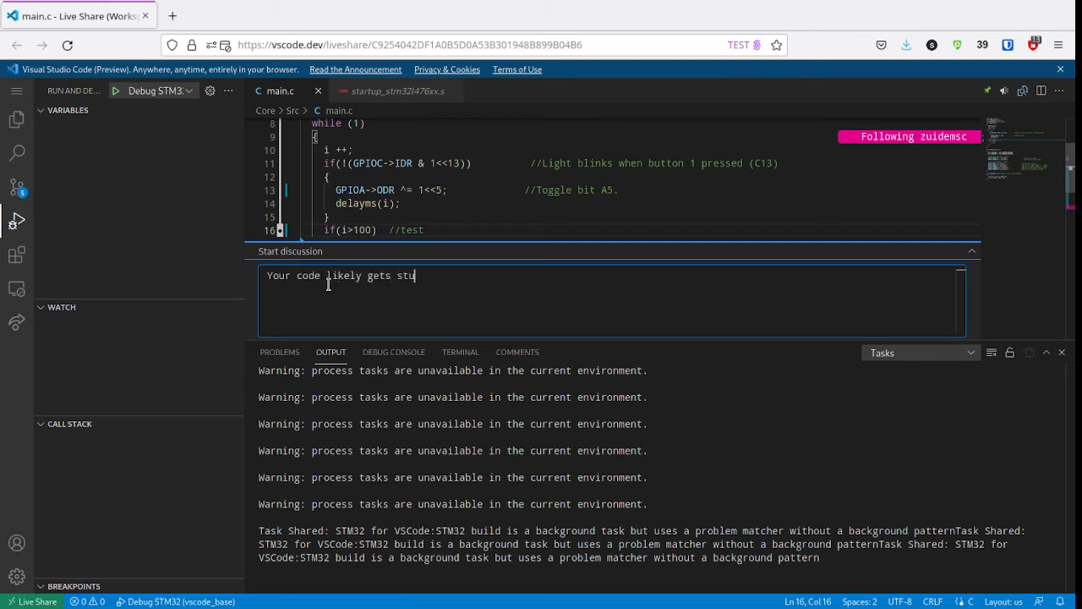
{"action": "type", "text": "ck here."}
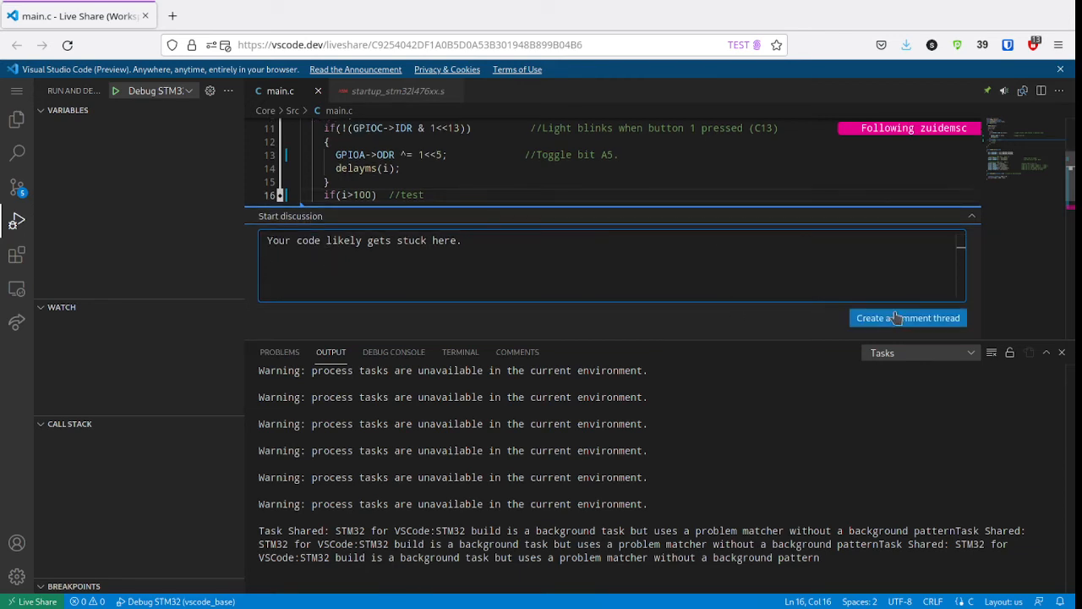
{"action": "left_click", "coordinate": [908, 318]}
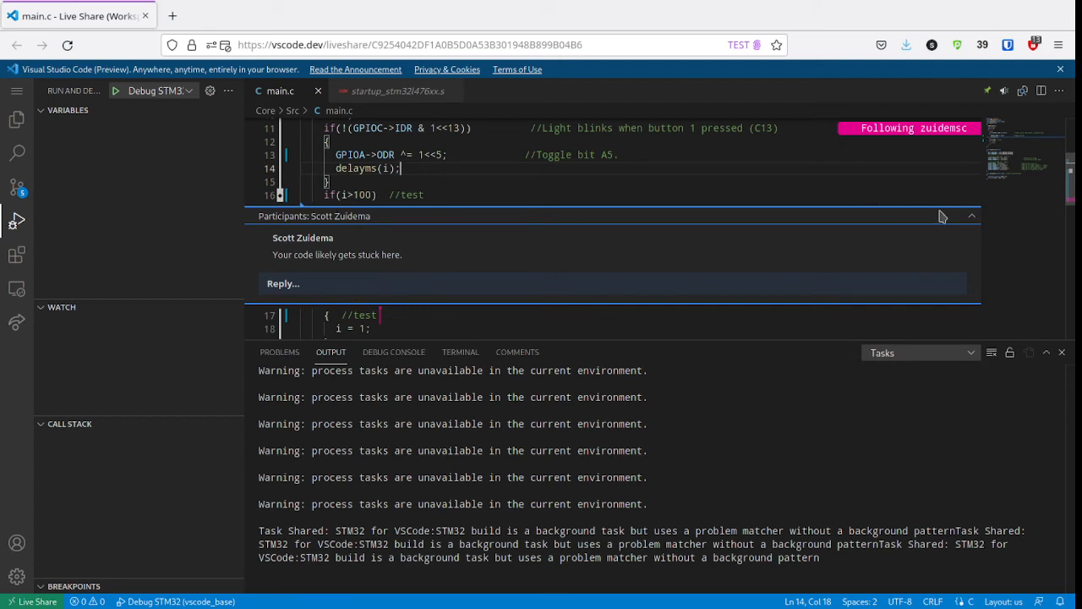
{"action": "left_click", "coordinate": [971, 217]}
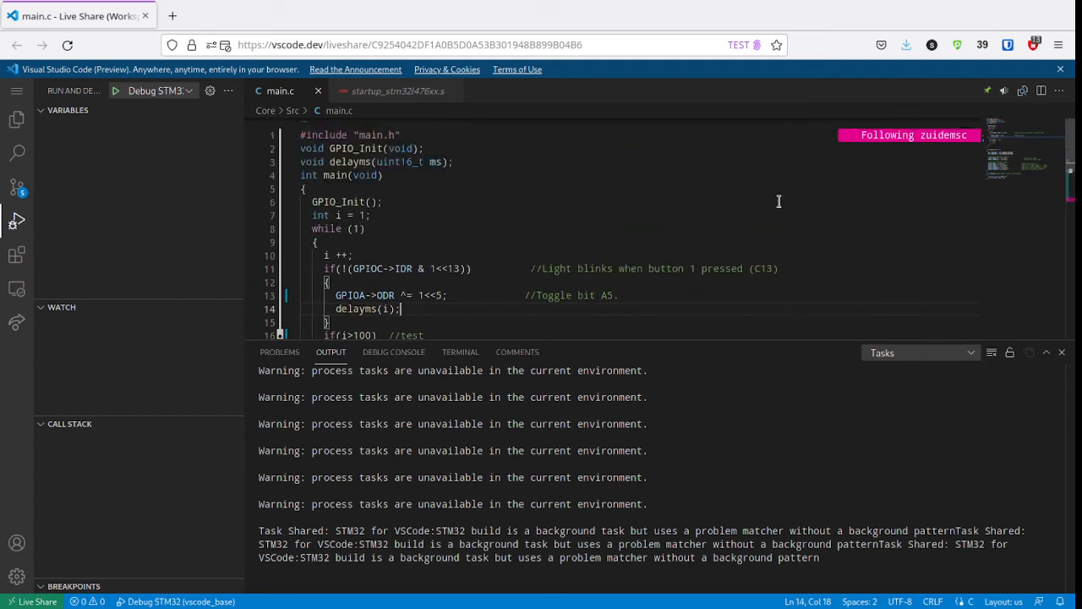
{"action": "scroll", "scroll_direction": "down", "scroll_amount": 3}
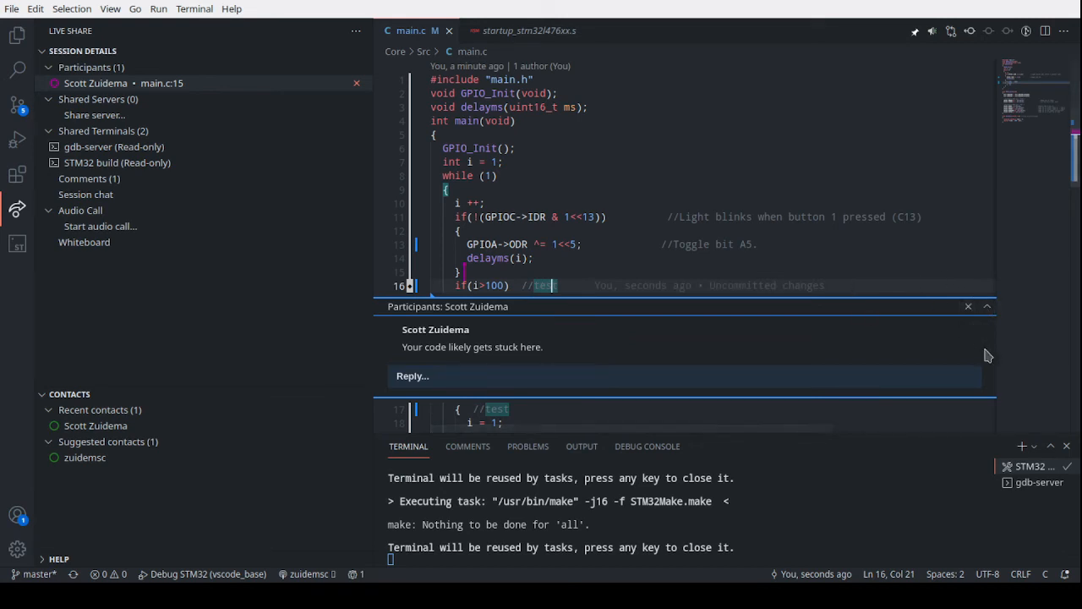
{"action": "mouse_move", "coordinate": [793, 277]}
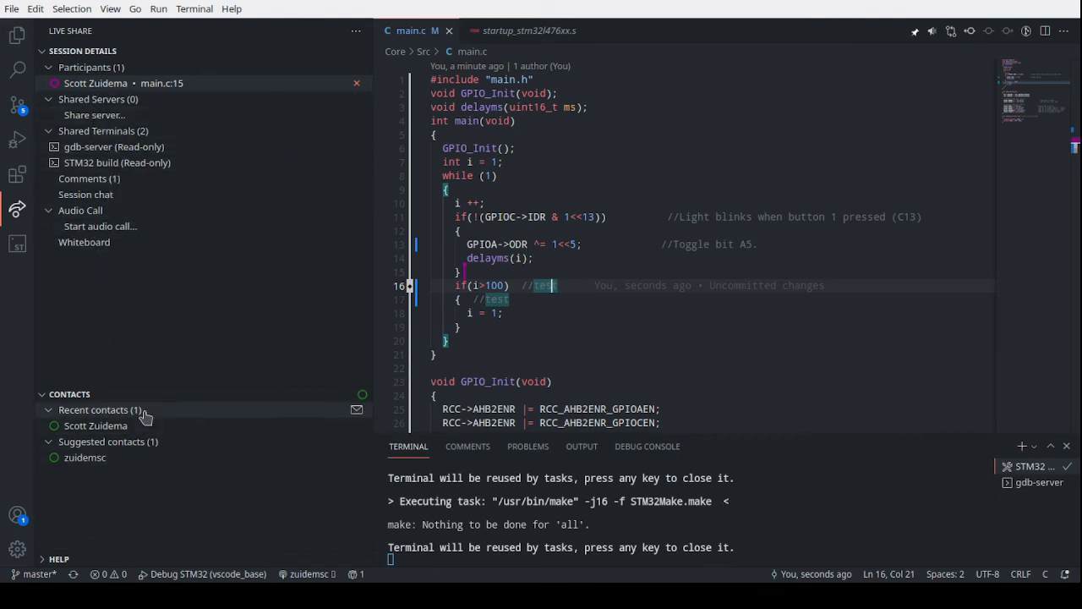
{"action": "mouse_move", "coordinate": [186, 95]}
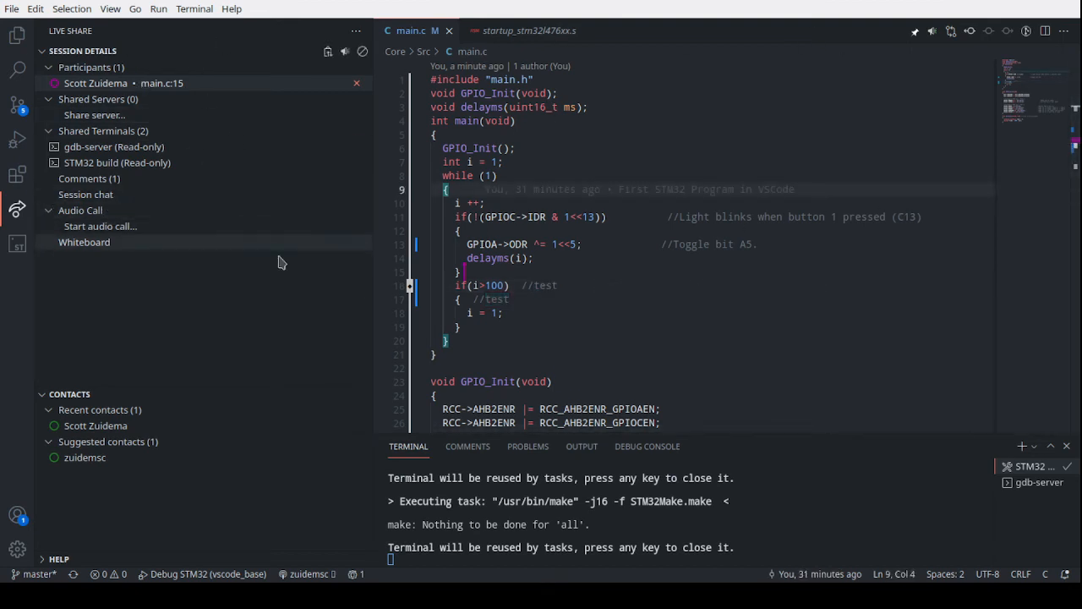
Switch to Source Control showing the co-authored-by commit trailer and five pending changes.
{"action": "left_click", "coordinate": [17, 105]}
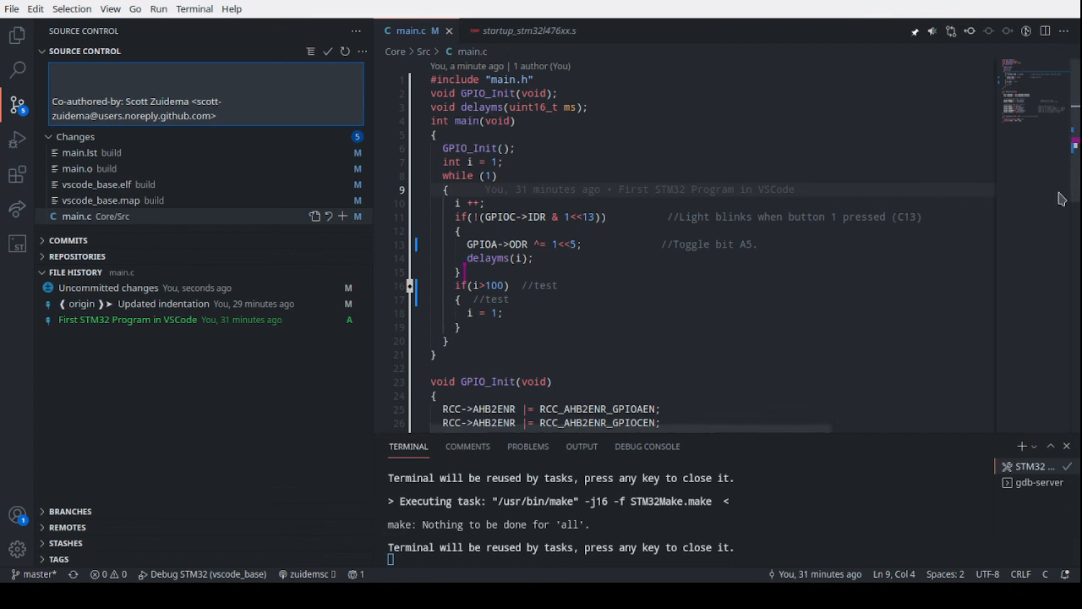
Stage all five changed files and commit them with the message 'Added some test comments.'.
{"action": "left_click", "coordinate": [189, 85]}
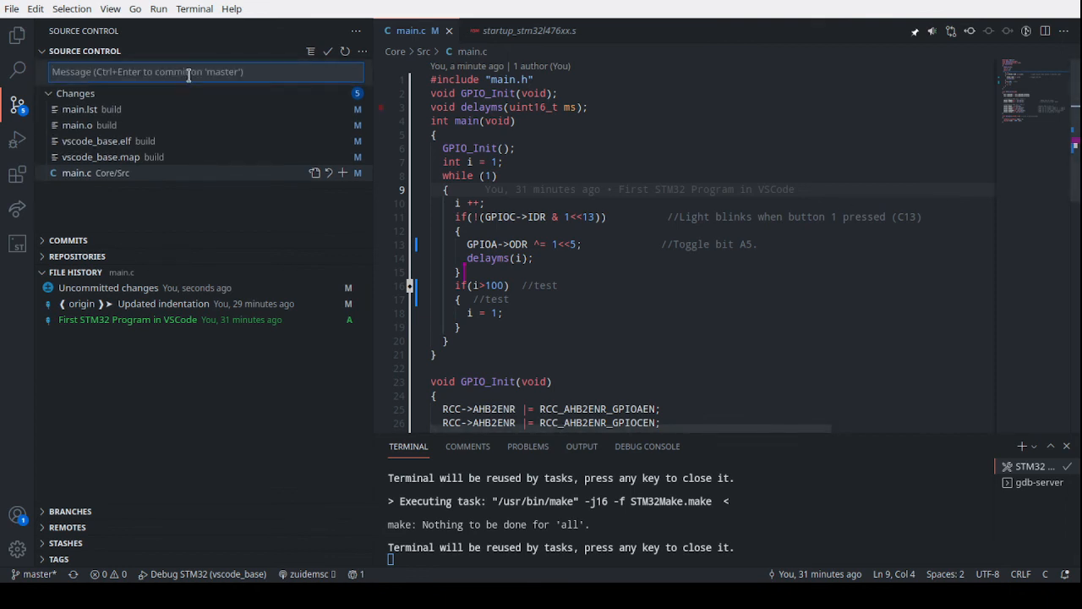
{"action": "type", "text": "Ad"}
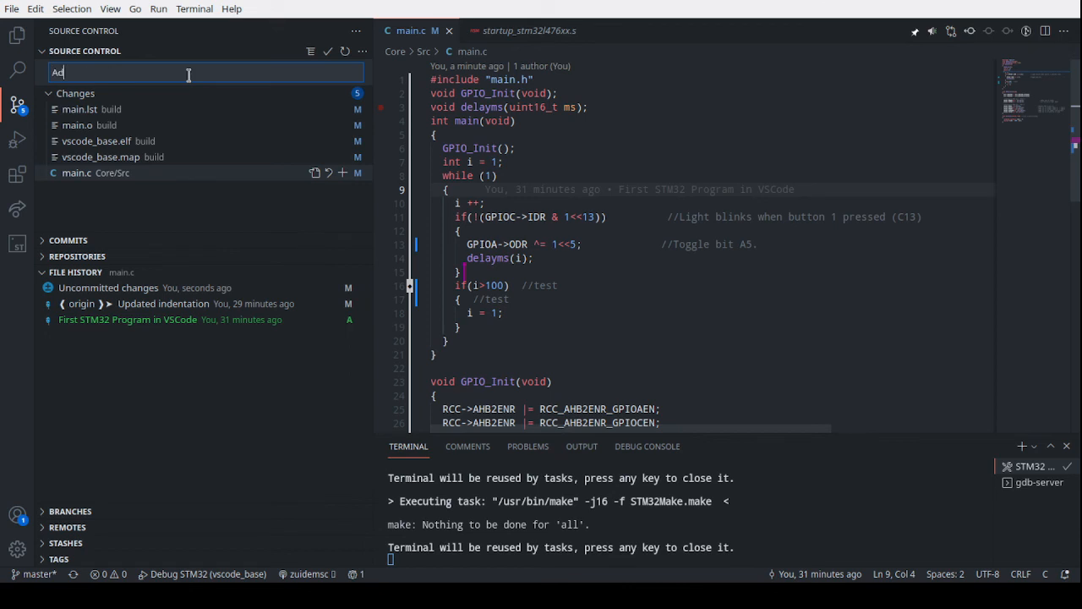
{"action": "type", "text": "dded some test omments."}
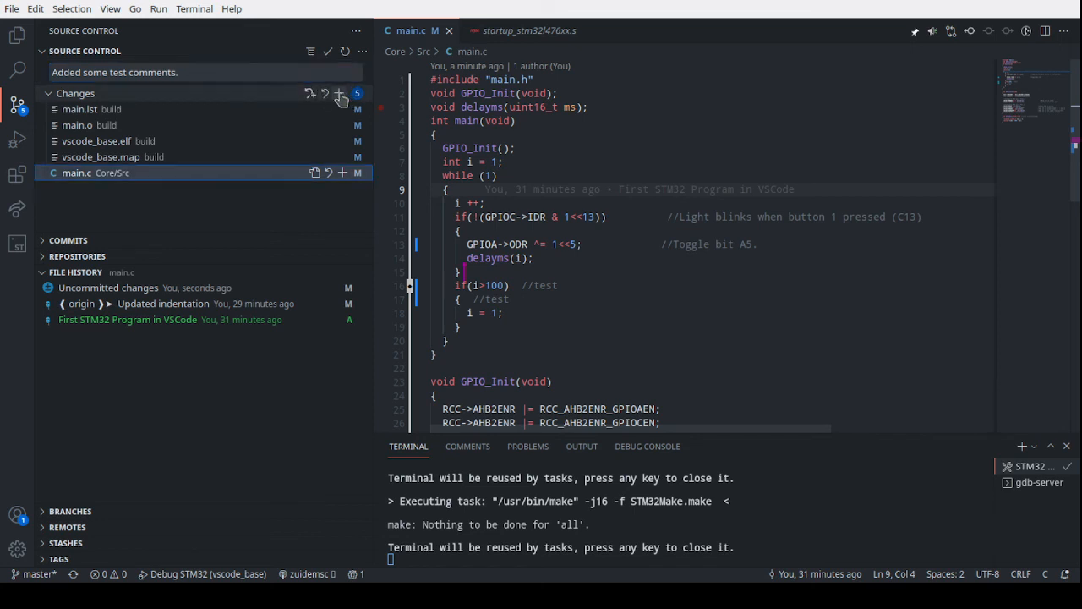
{"action": "left_click", "coordinate": [338, 93]}
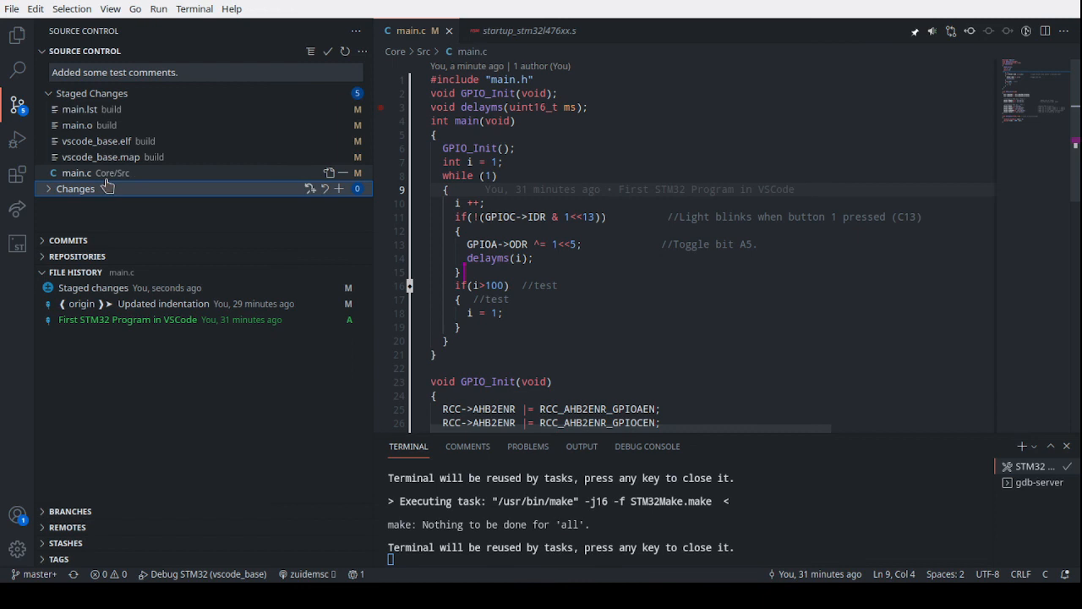
{"action": "mouse_move", "coordinate": [267, 141]}
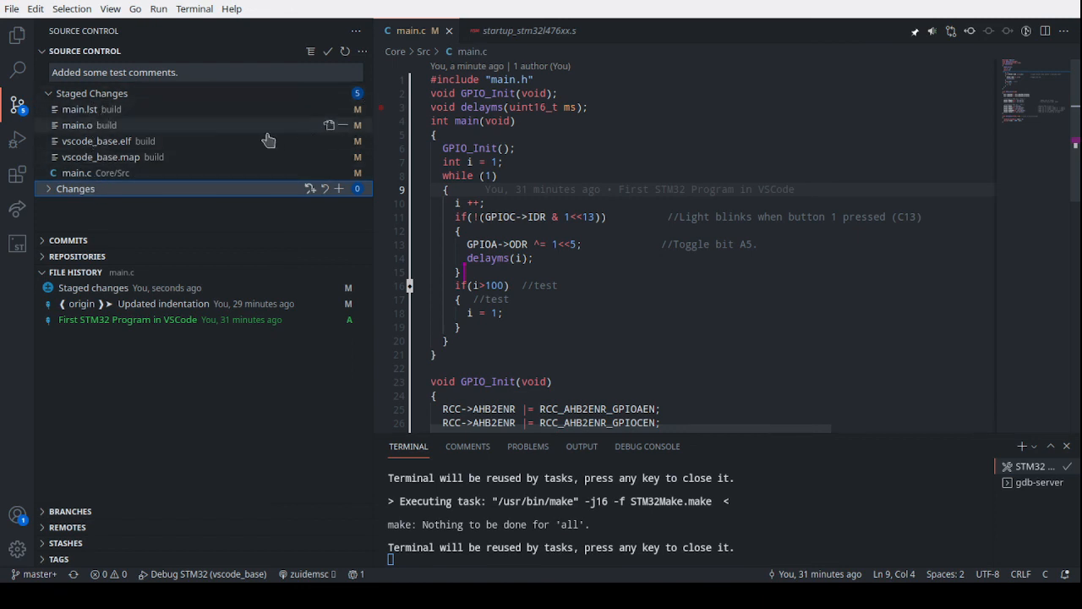
{"action": "left_click", "coordinate": [328, 50]}
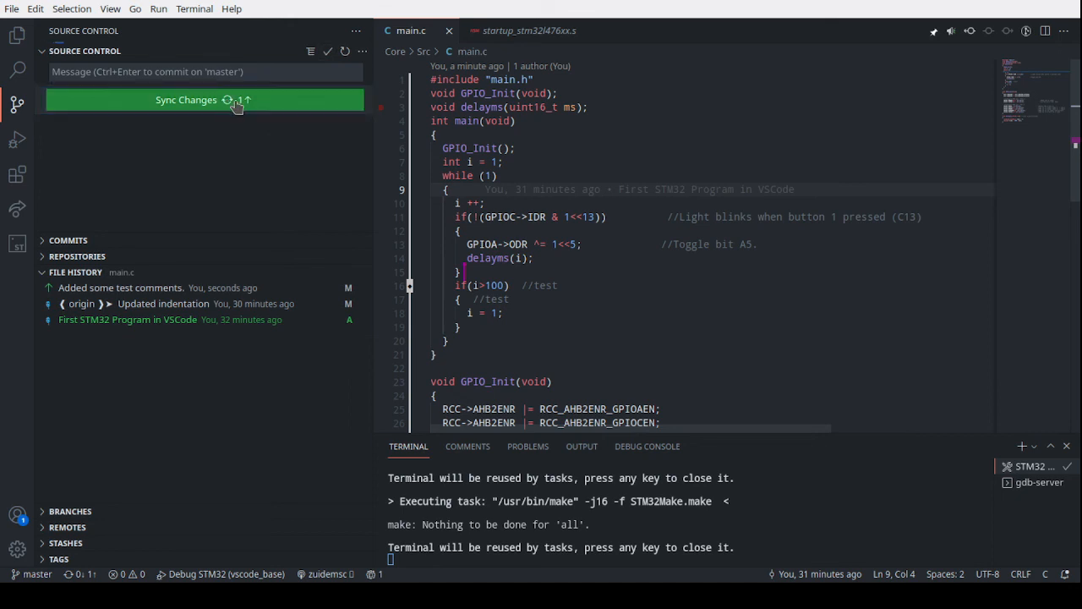
{"action": "mouse_move", "coordinate": [264, 162]}
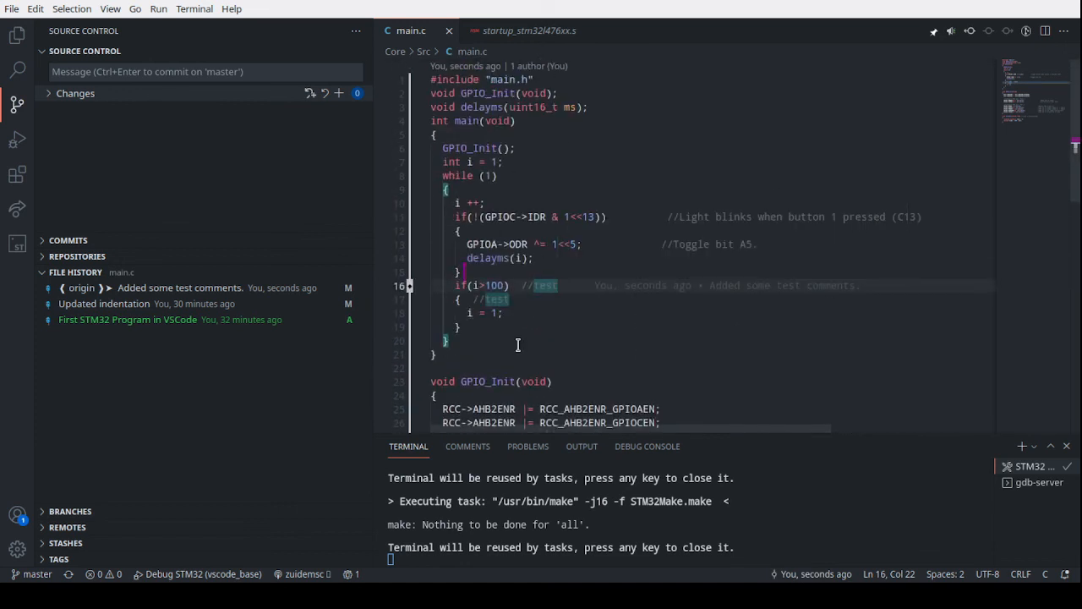
{"action": "mouse_move", "coordinate": [624, 266]}
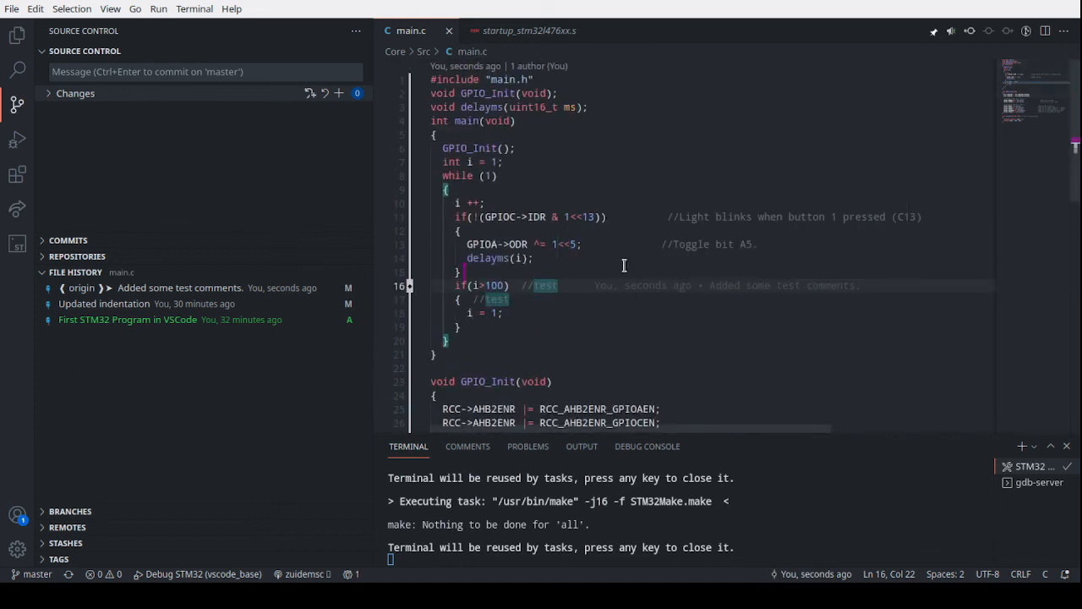